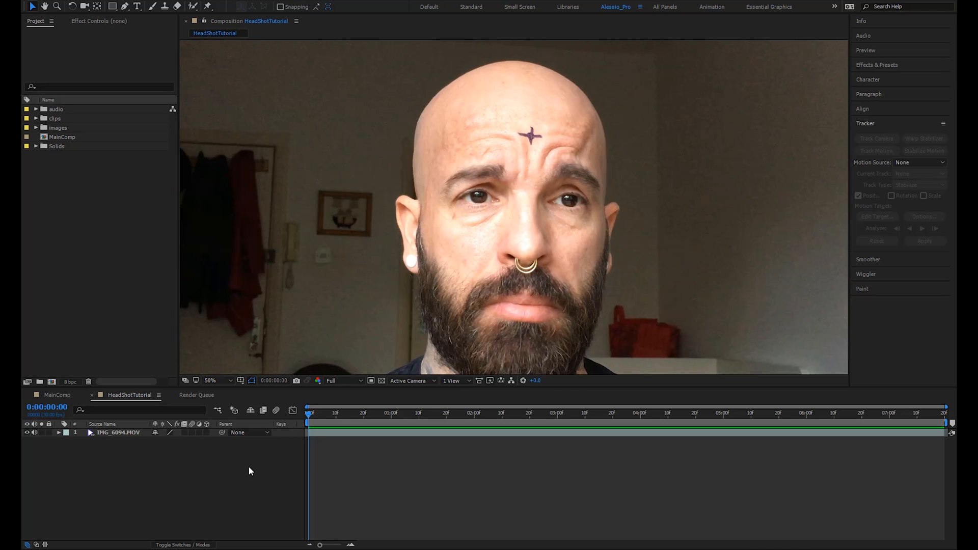
mouse_move(314, 455)
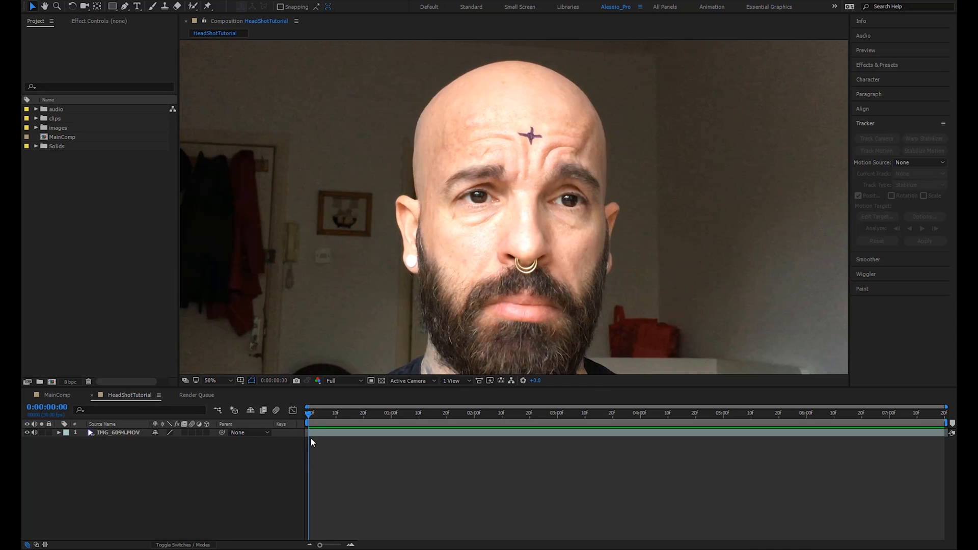
mouse_move(345, 469)
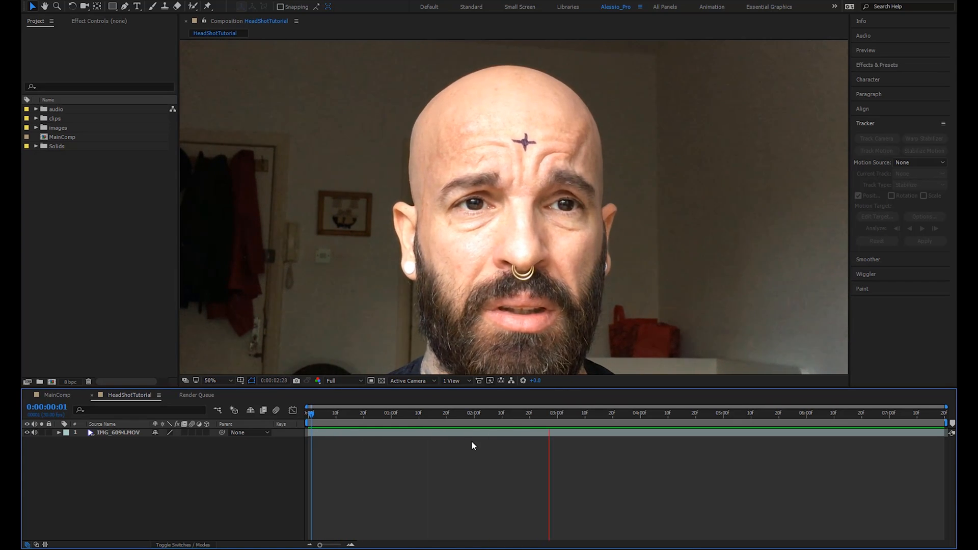
Start Track Motion on the footage with Rotation enabled alongside Position.
click(715, 432)
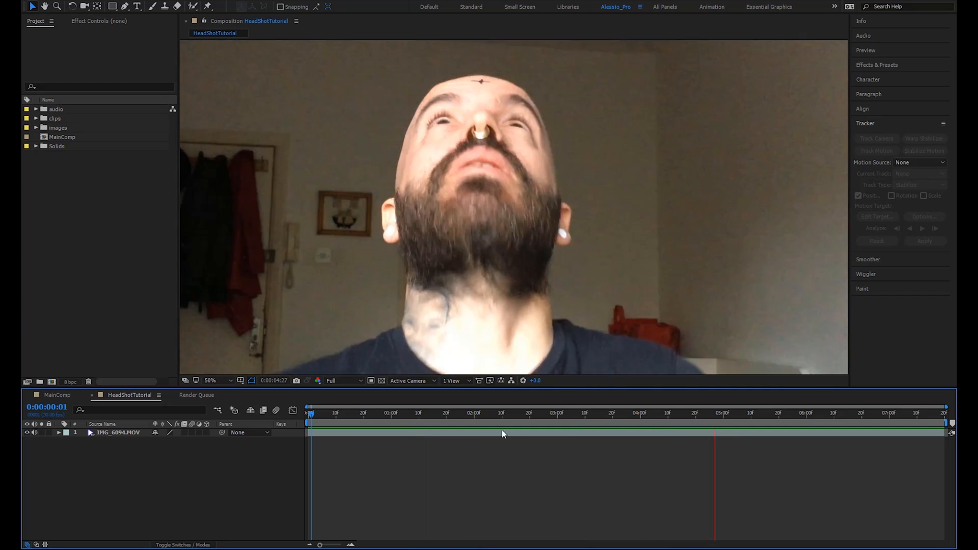
click(212, 380)
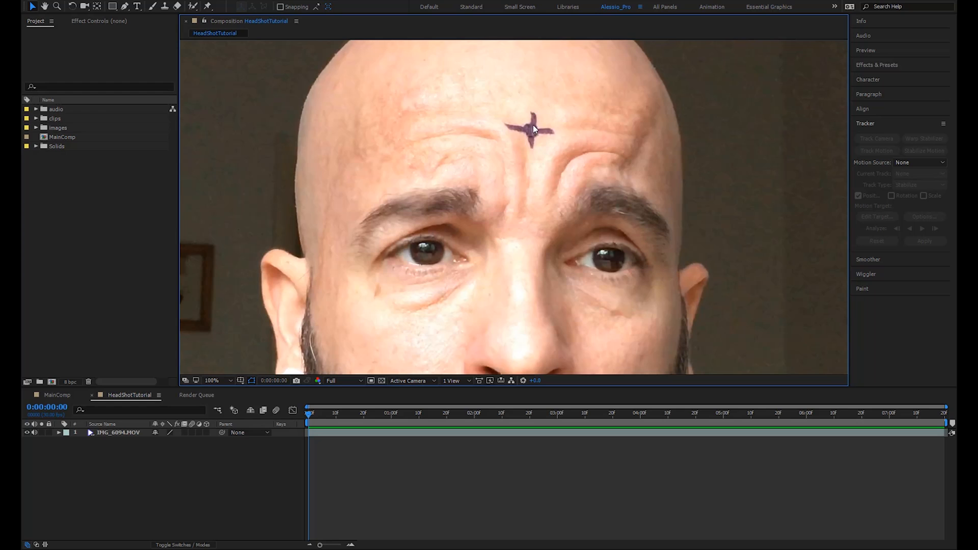
mouse_move(885, 161)
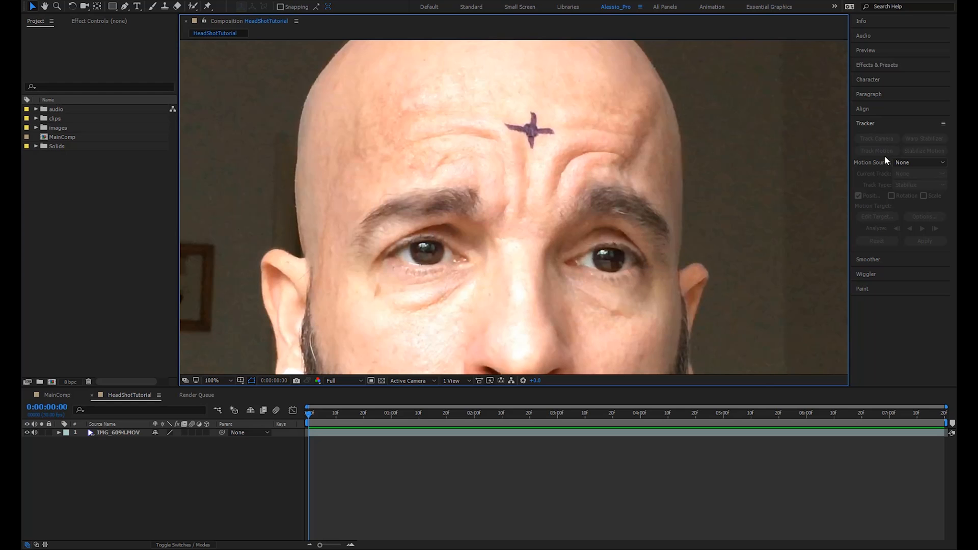
mouse_move(885, 161)
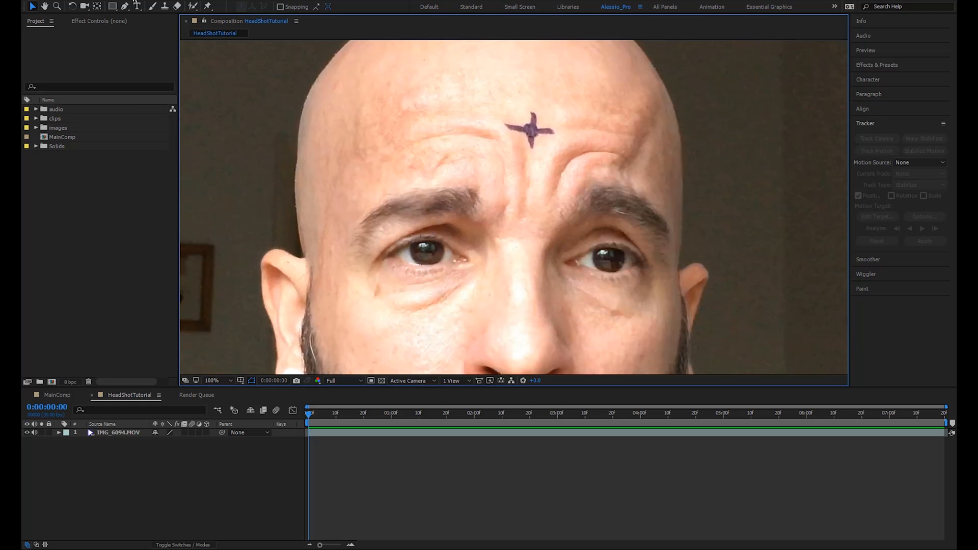
mouse_move(525, 119)
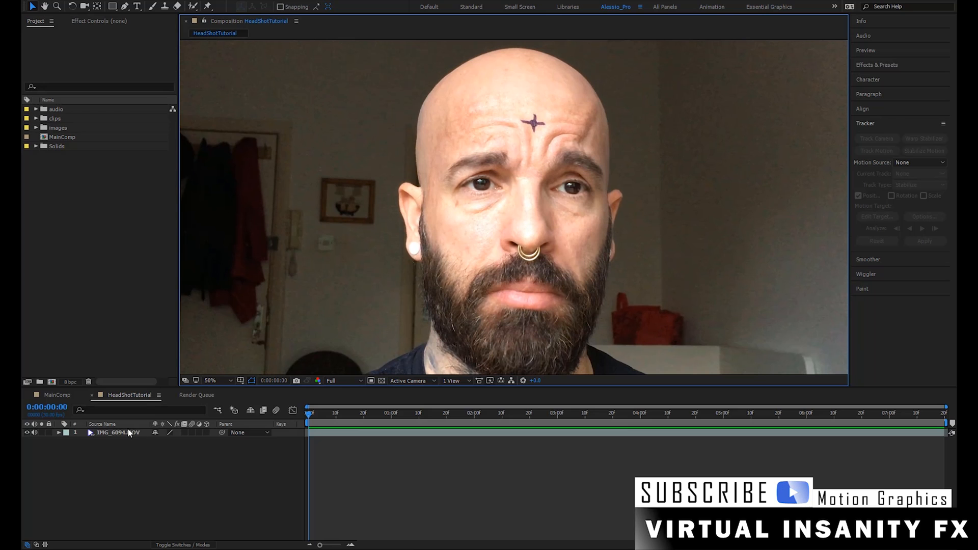
click(877, 151)
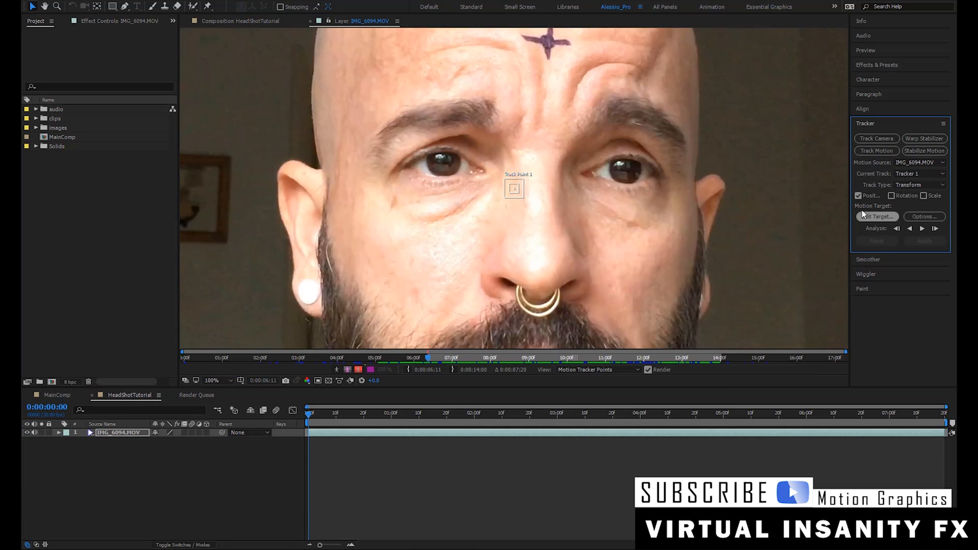
click(892, 196)
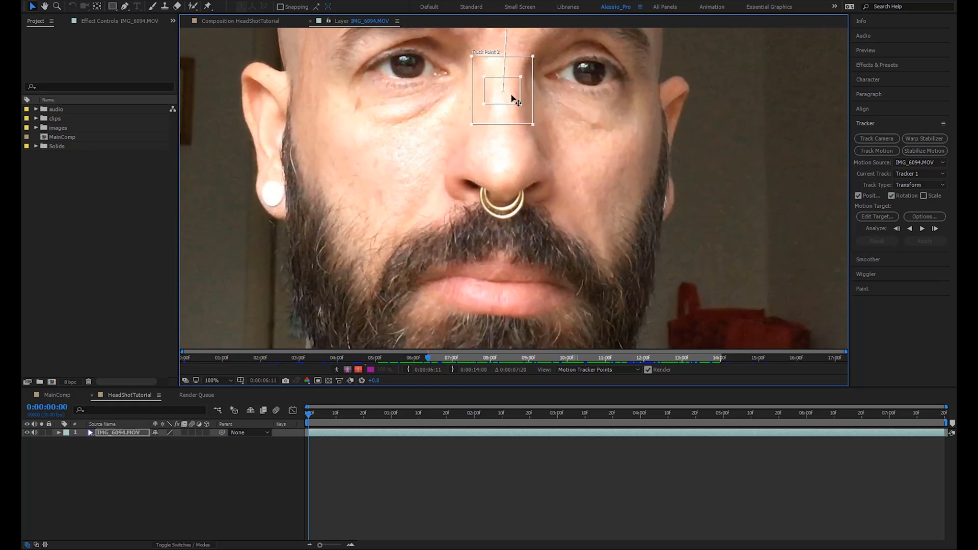
Place Track Point 2 on the nose ring and analyze the track forward through the clip.
drag(502, 91, 503, 212)
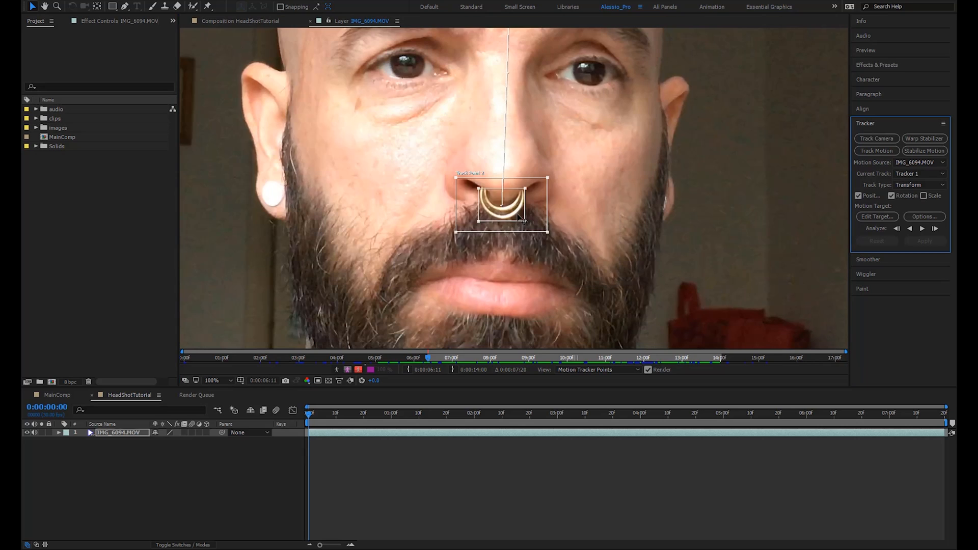
click(211, 380)
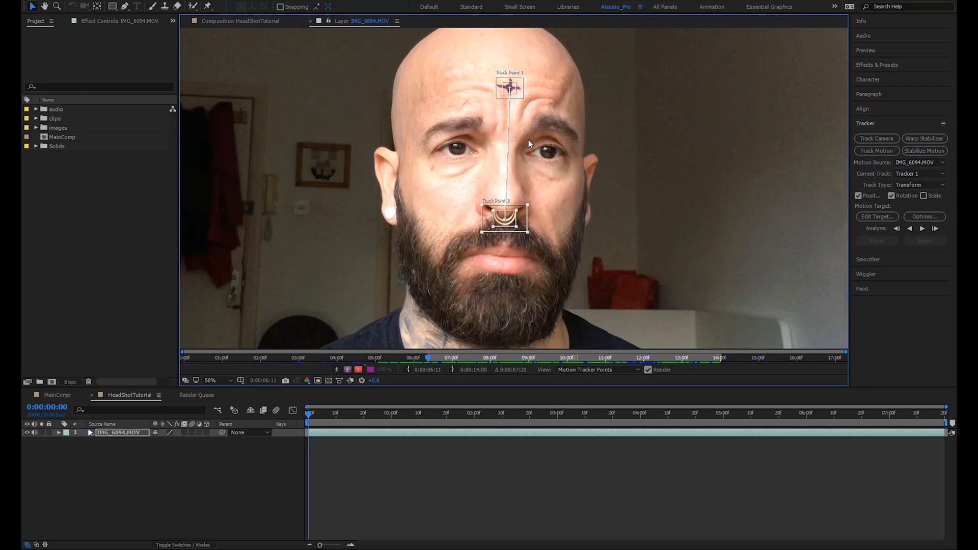
mouse_move(915, 241)
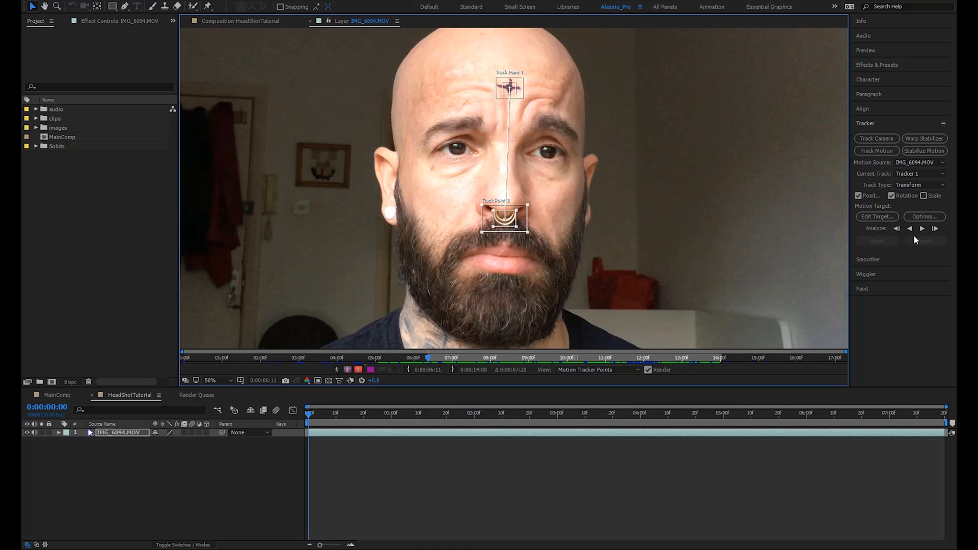
click(921, 229)
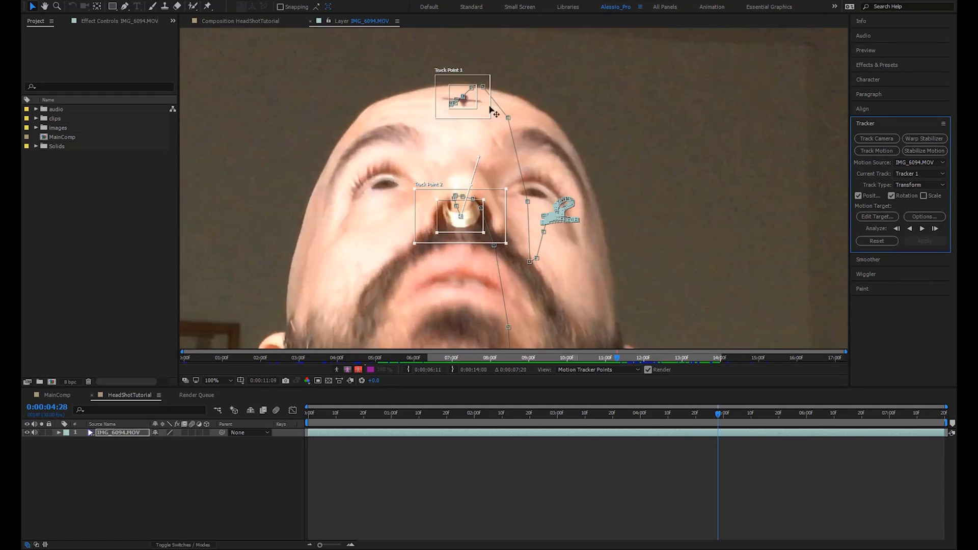
click(922, 228)
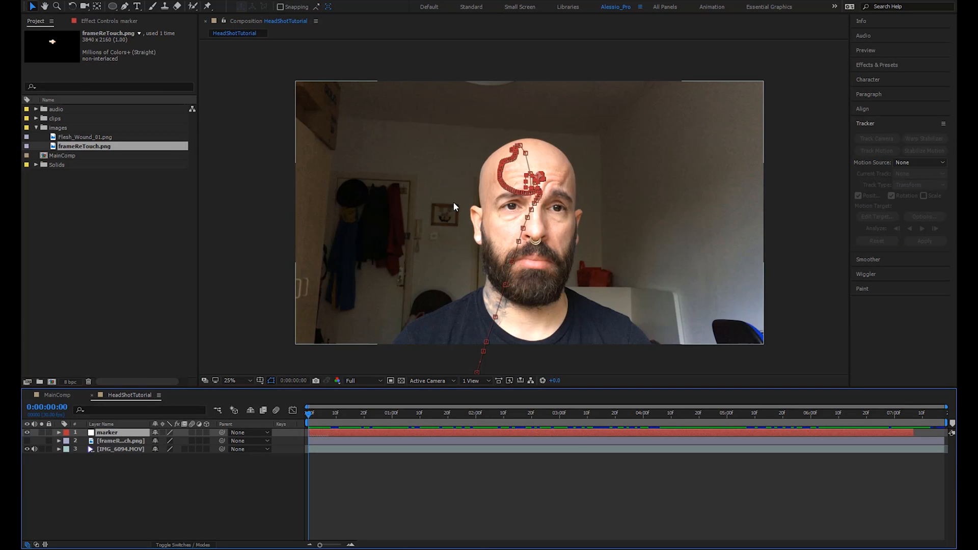
Scrub through the composition to verify the marker null follows the forehead cross.
click(229, 380)
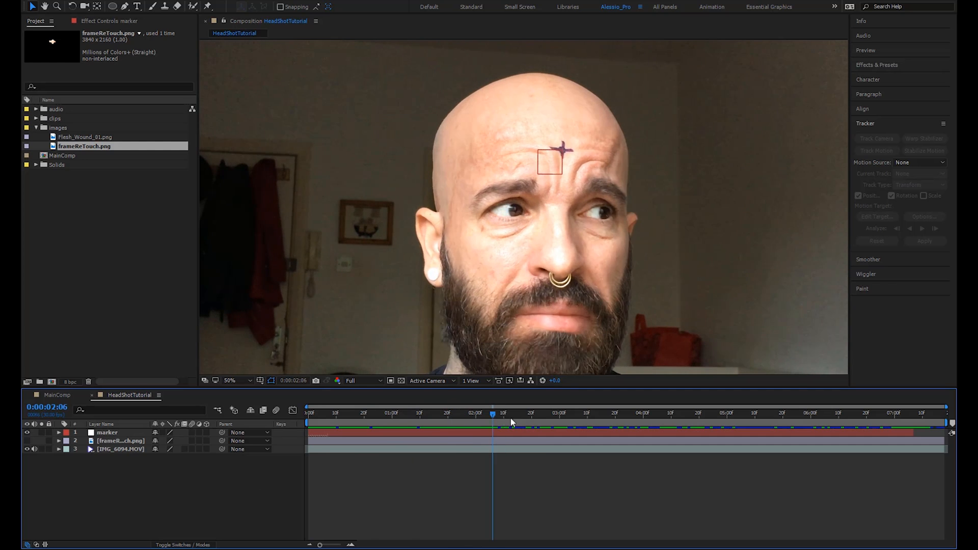
click(723, 413)
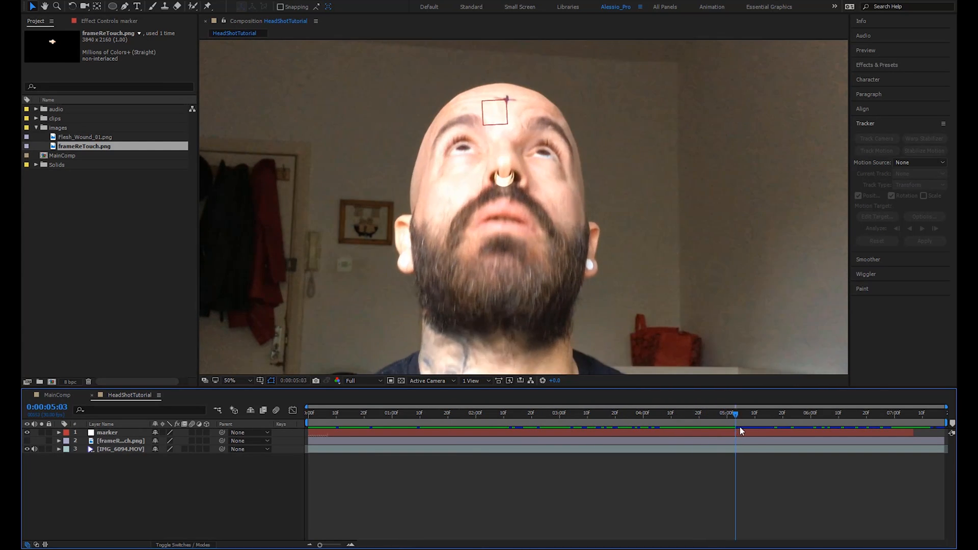
drag(735, 414, 841, 414)
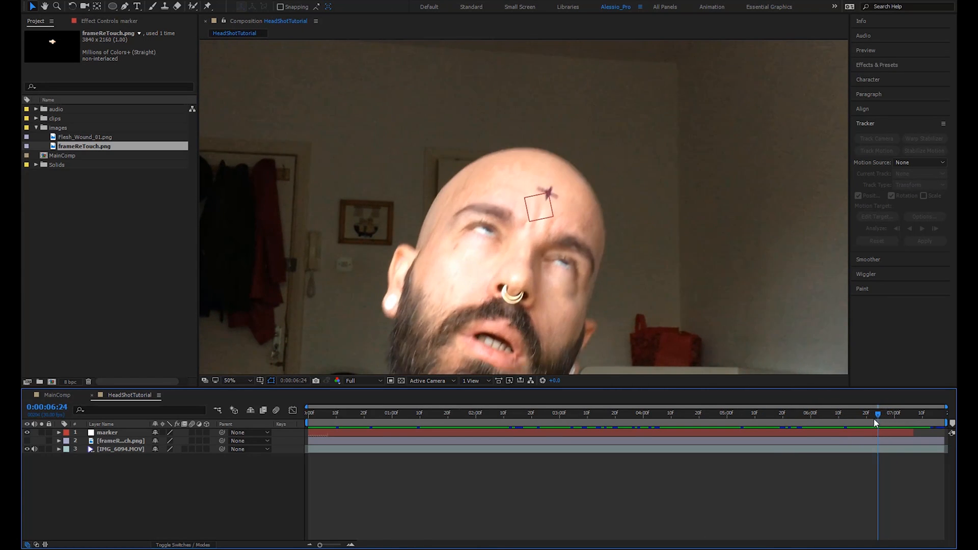
click(405, 412)
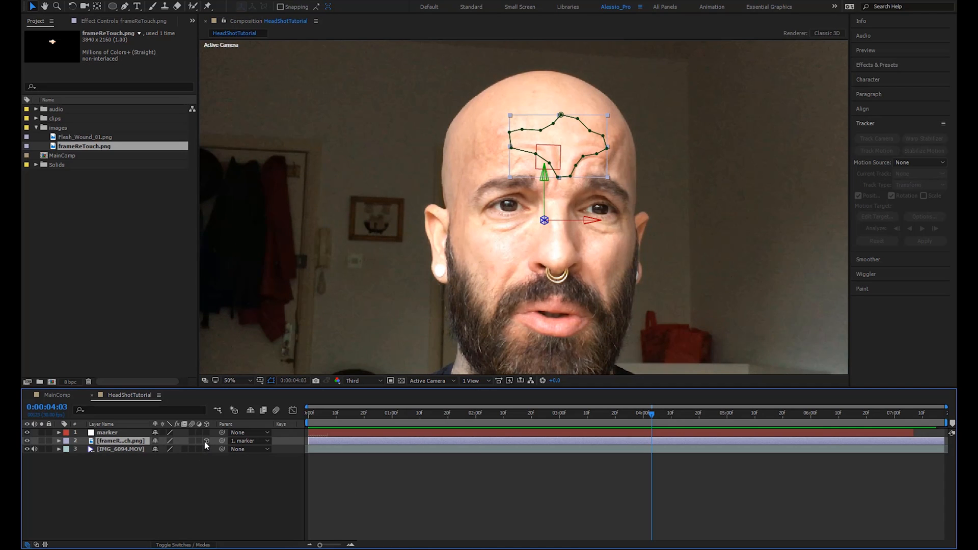
mouse_move(98, 6)
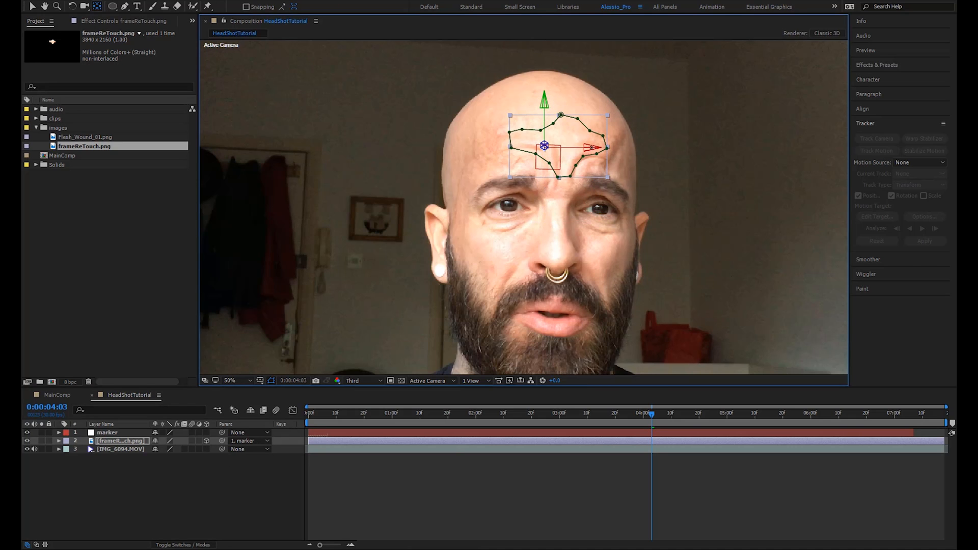
Add Orientation keyframes on frameReTouch.png at the frames where the head tilts back.
click(582, 413)
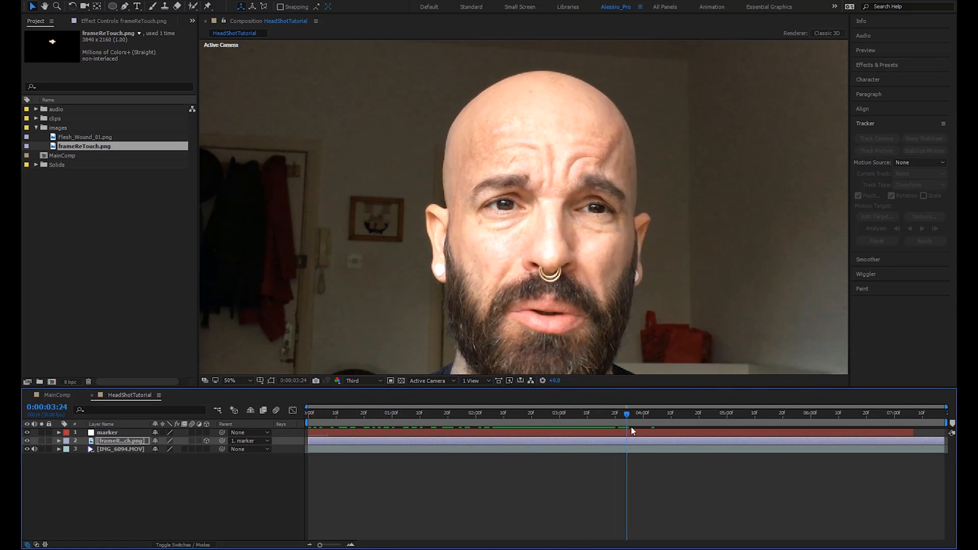
drag(626, 413, 699, 413)
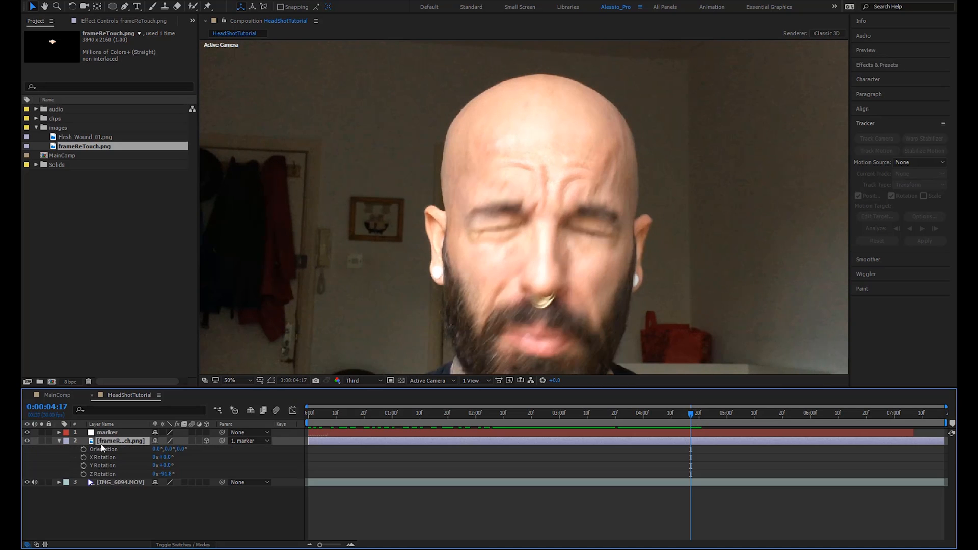
mouse_move(117, 500)
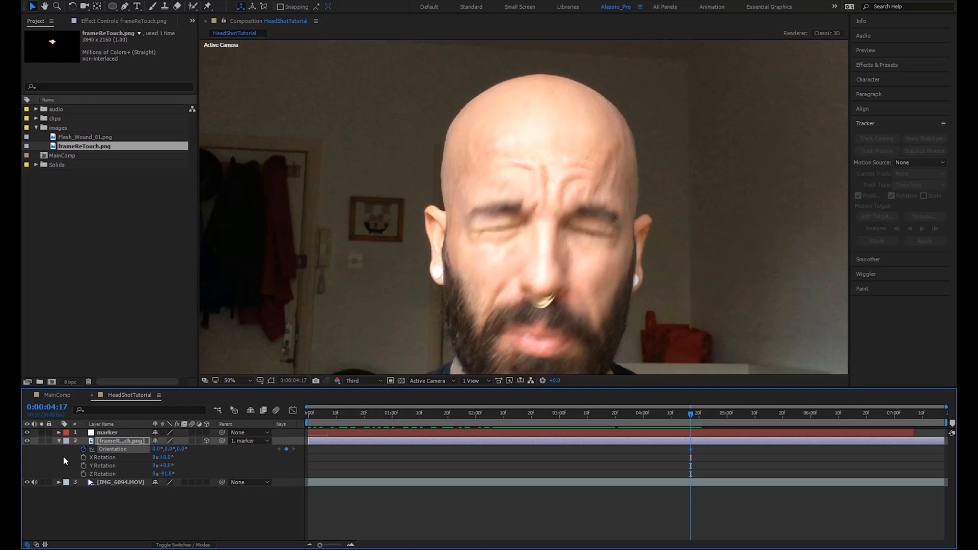
mouse_move(626, 416)
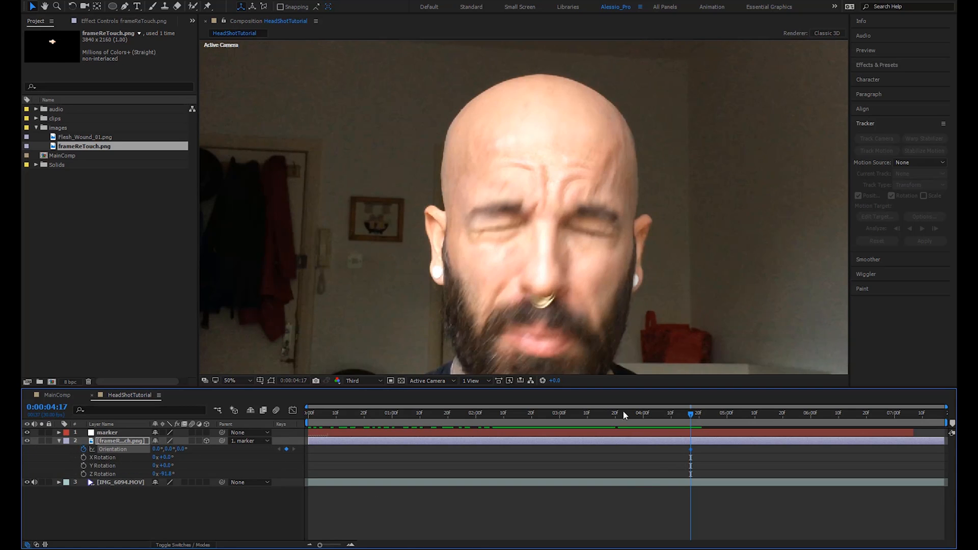
click(696, 418)
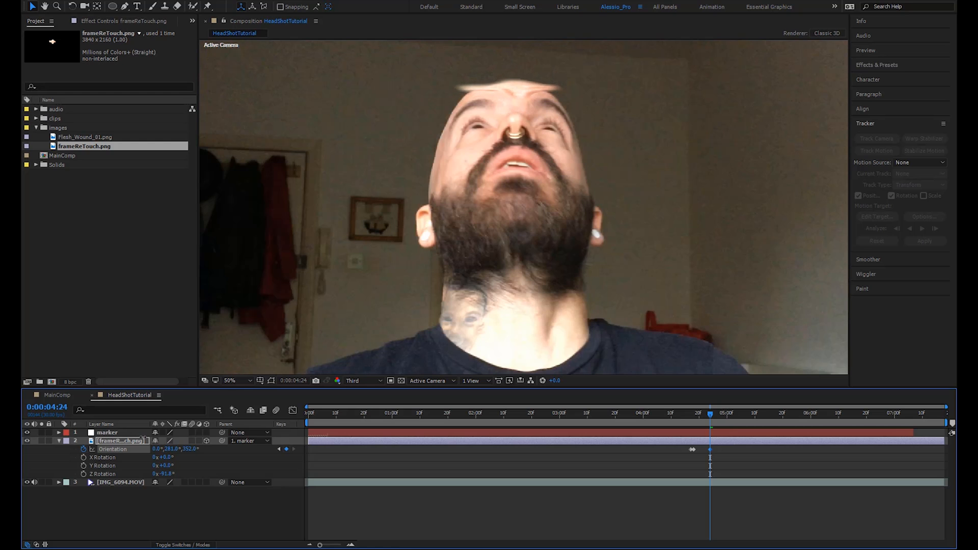
Set Scale and Orientation keyframes on frameReTouch.png at the head-tilt frame.
click(697, 412)
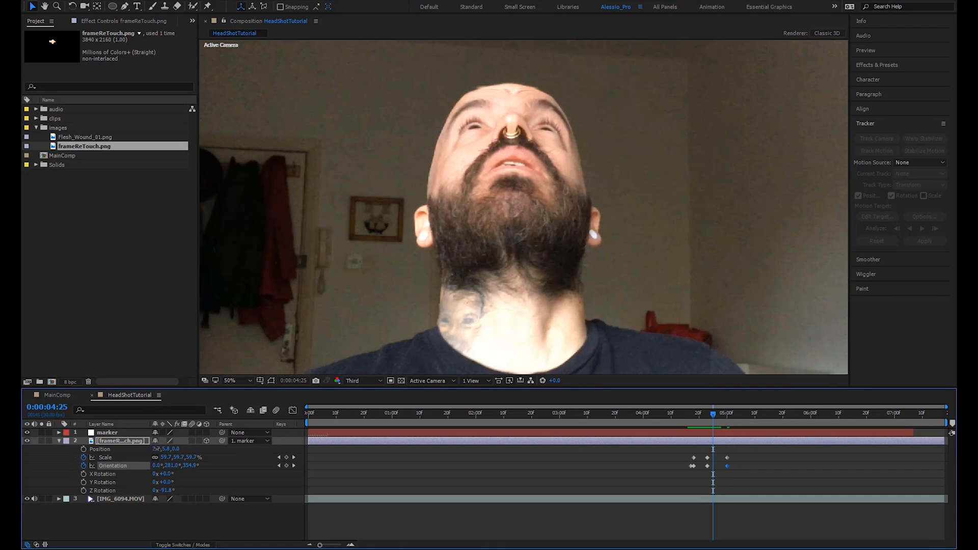
Scrub through the tilt to find the frames where the retouch still drifts off the head.
click(688, 413)
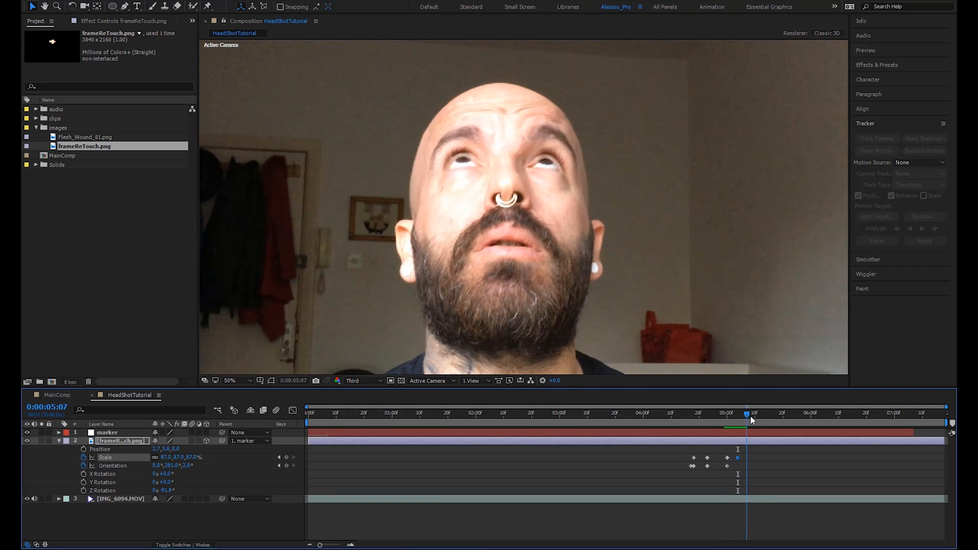
drag(747, 412, 809, 413)
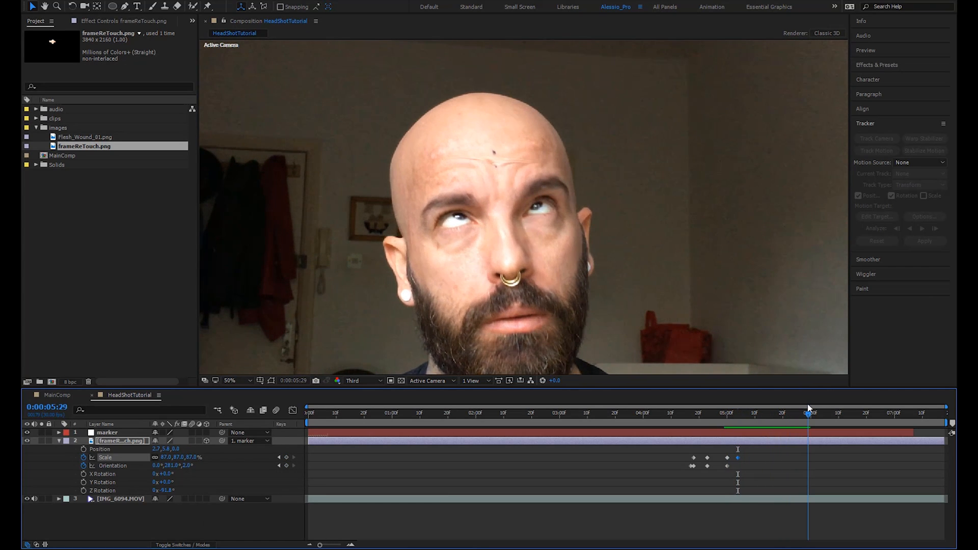
drag(809, 413, 724, 413)
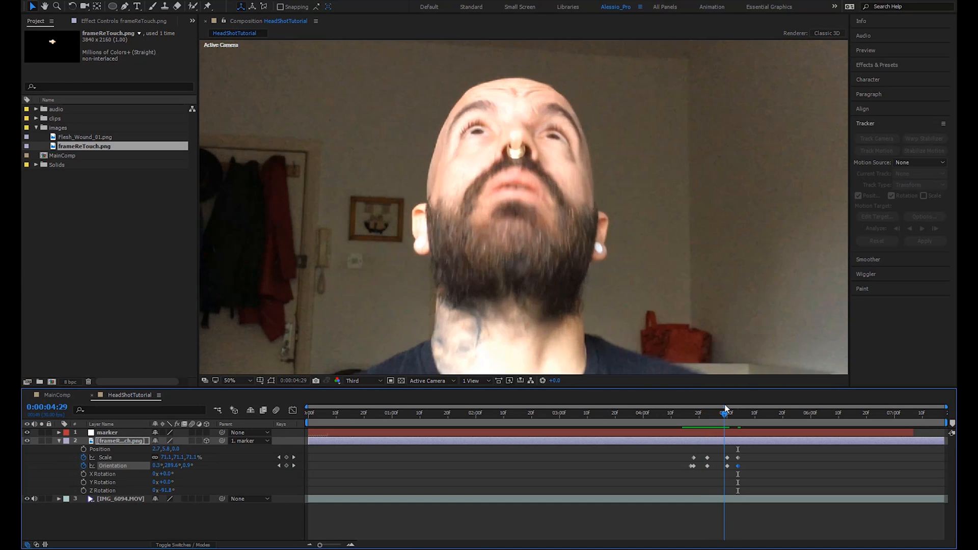
drag(724, 413, 708, 412)
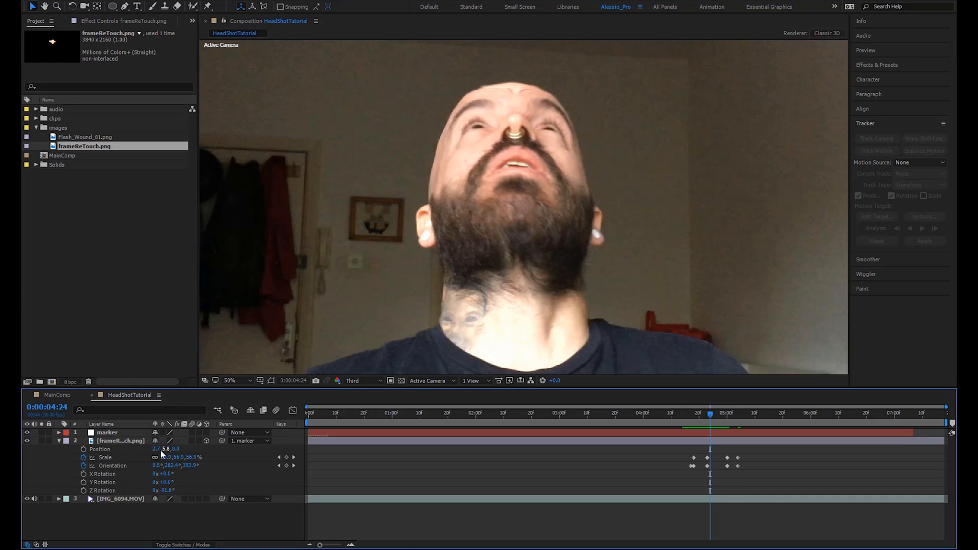
Nudge frameReTouch.png's Position and Orientation into alignment, then collapse its properties at six seconds.
drag(165, 449, 181, 449)
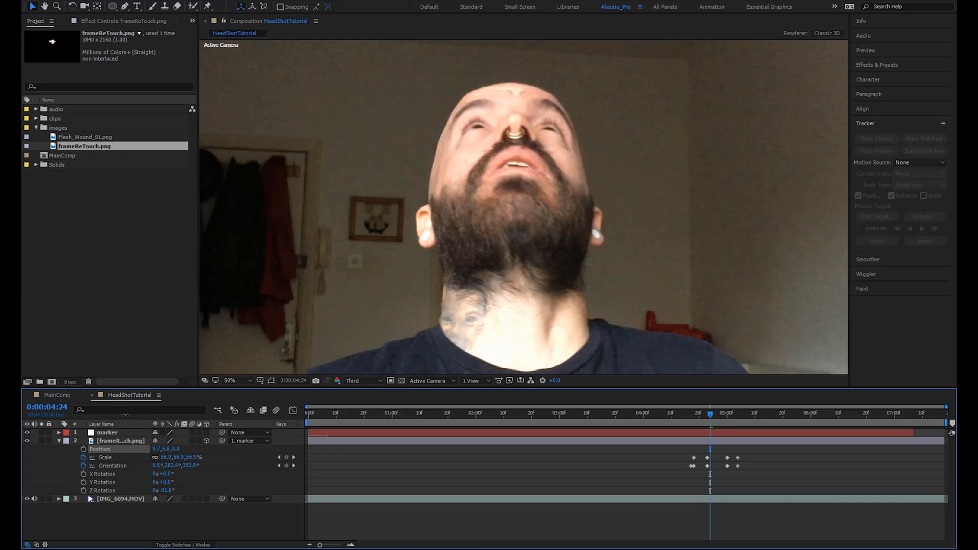
drag(709, 413, 686, 412)
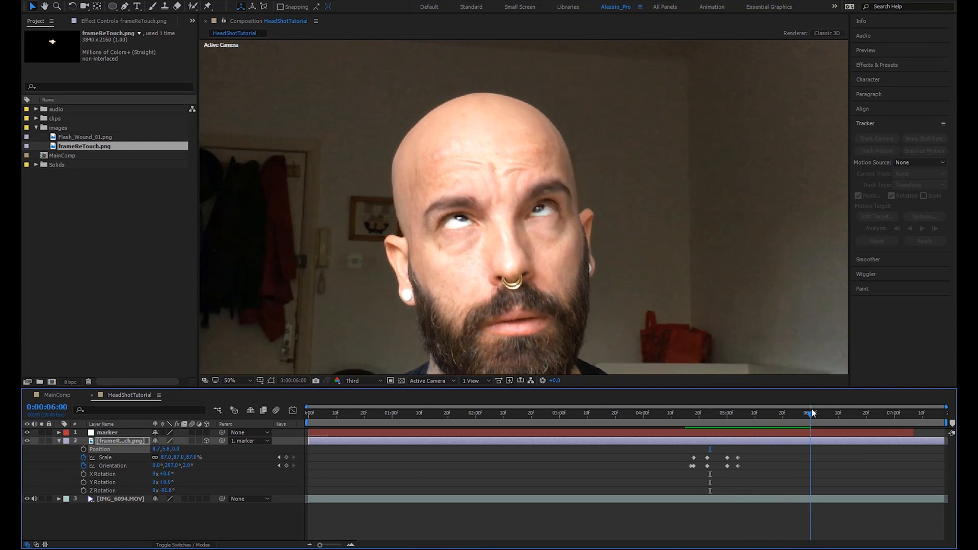
click(839, 413)
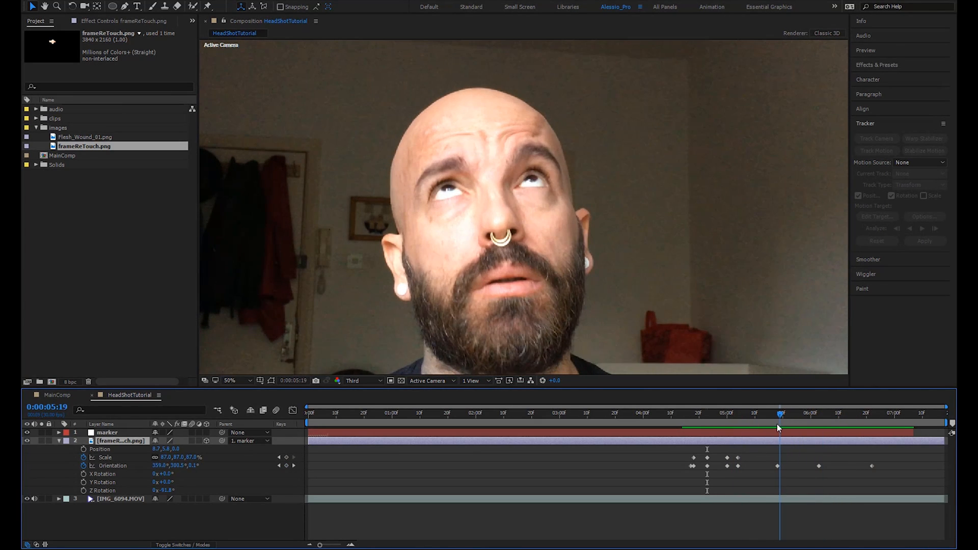
click(57, 441)
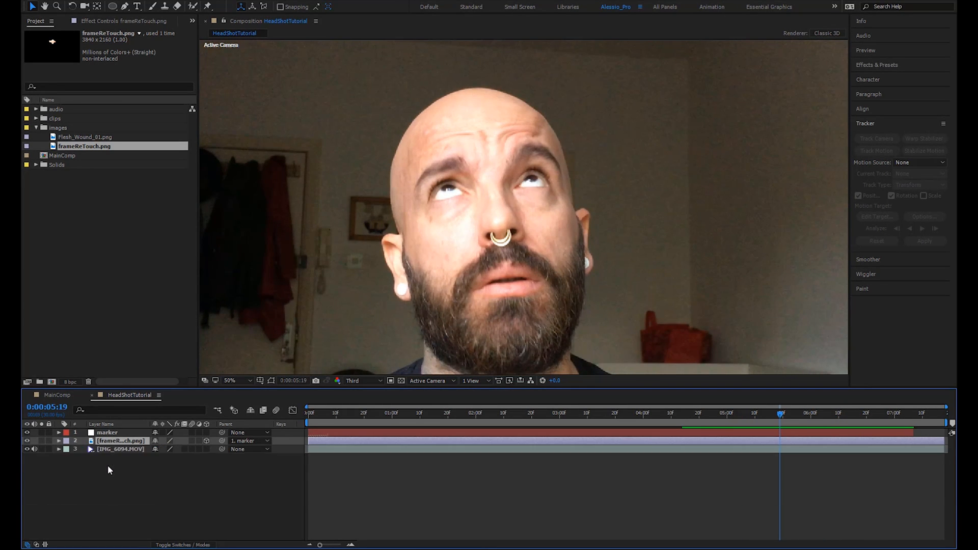
Set a new Orientation keyframe on frameReTouch.png at about 6:27.
click(58, 441)
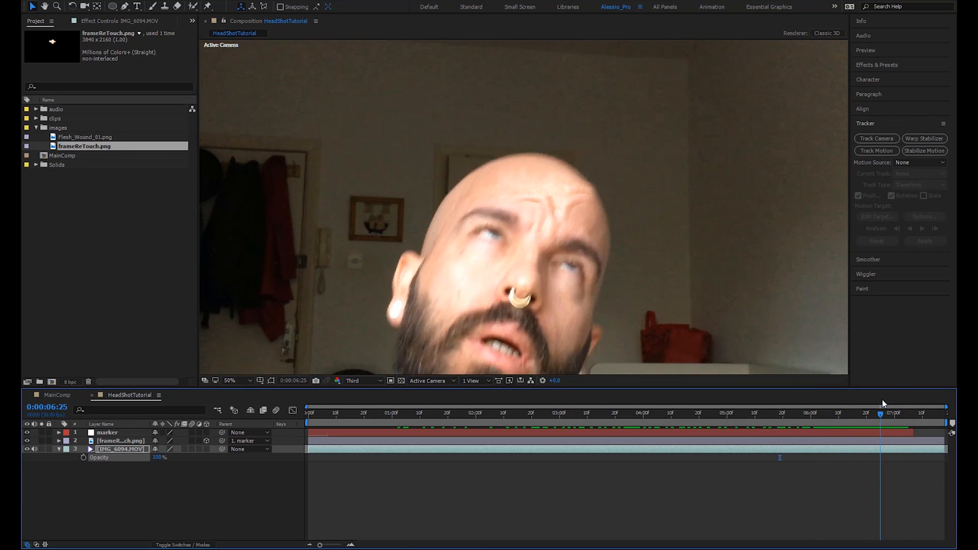
click(885, 413)
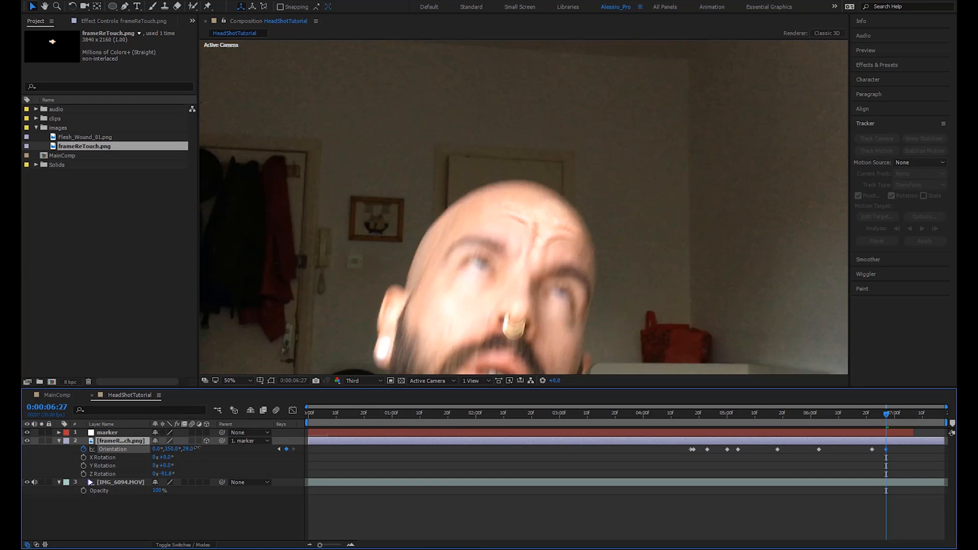
Adjust Orientation around 6:21–6:29, scrub back to check the tilt, and return toward the start.
drag(886, 412, 871, 412)
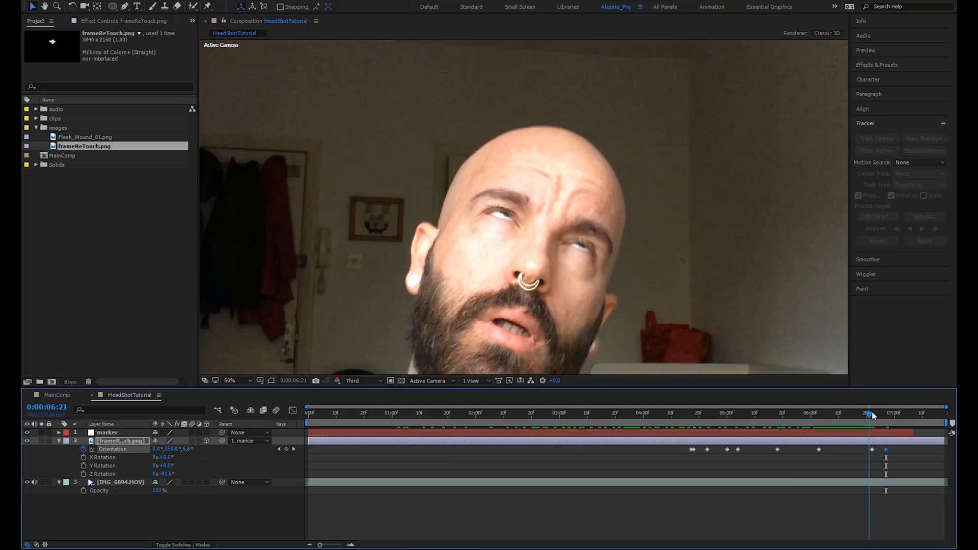
drag(873, 412, 880, 413)
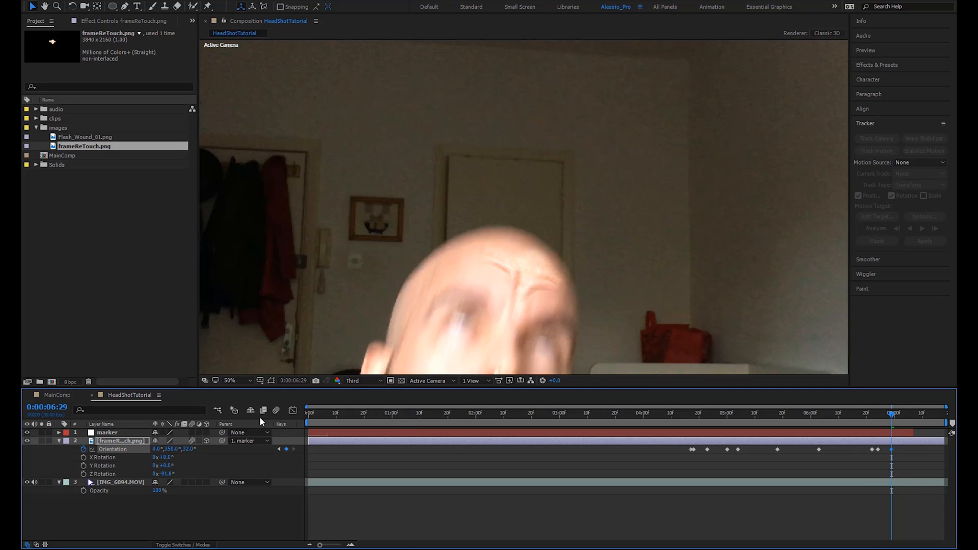
click(776, 413)
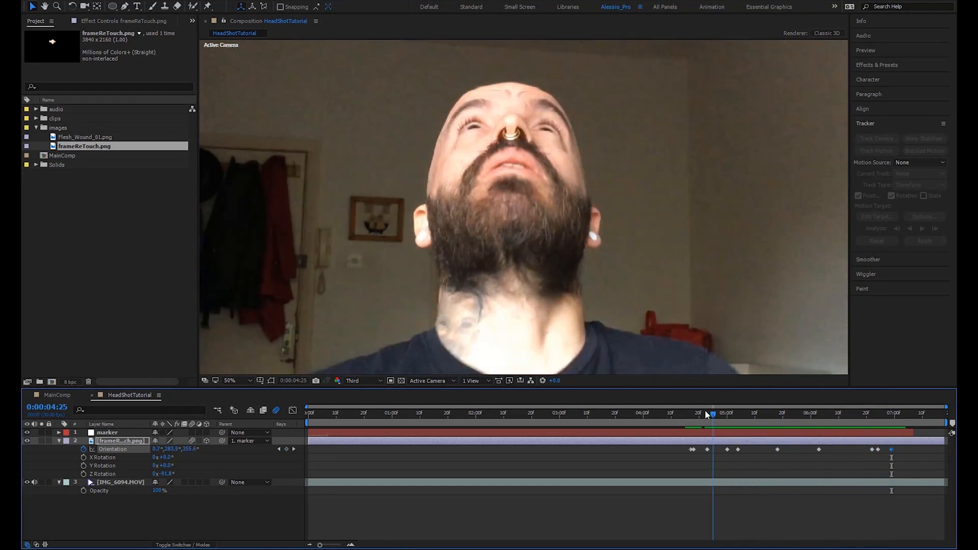
drag(711, 413, 778, 412)
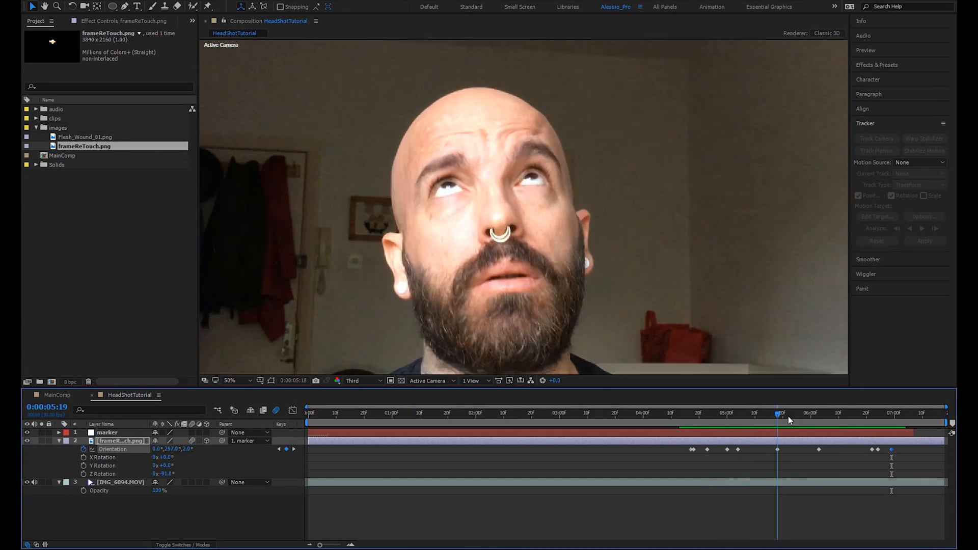
click(307, 413)
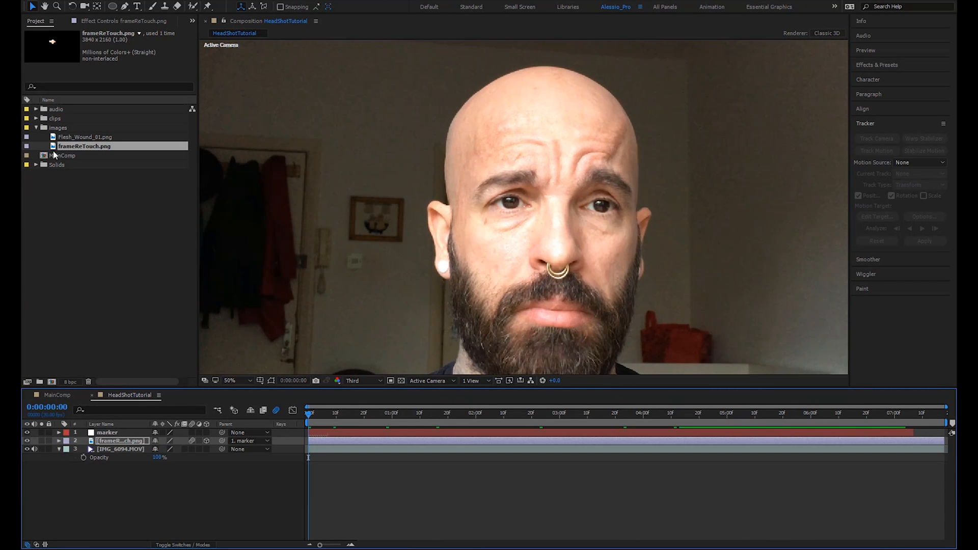
Bring Flesh_Wound_01.png into the comp, rotate it and position it on the tracked forehead point at 100% zoom.
click(86, 136)
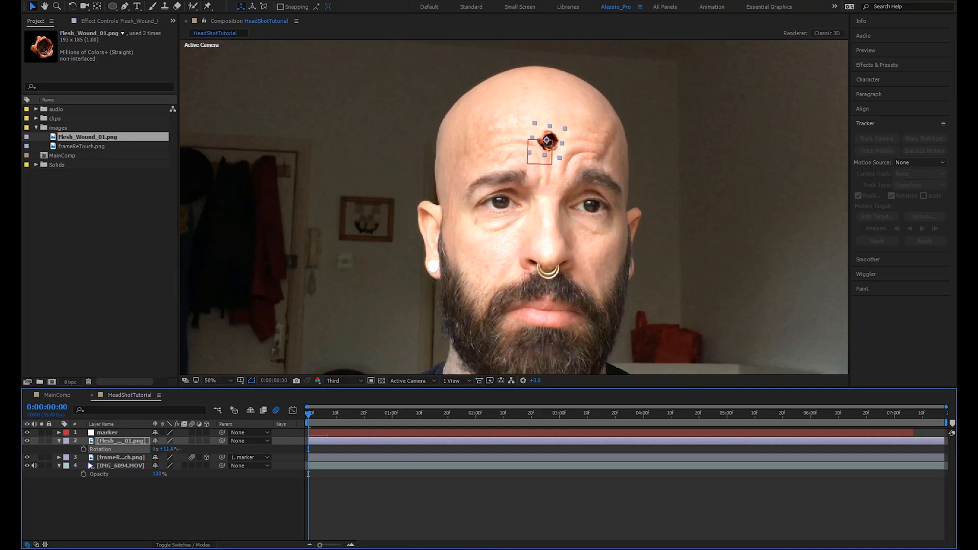
drag(558, 134, 543, 141)
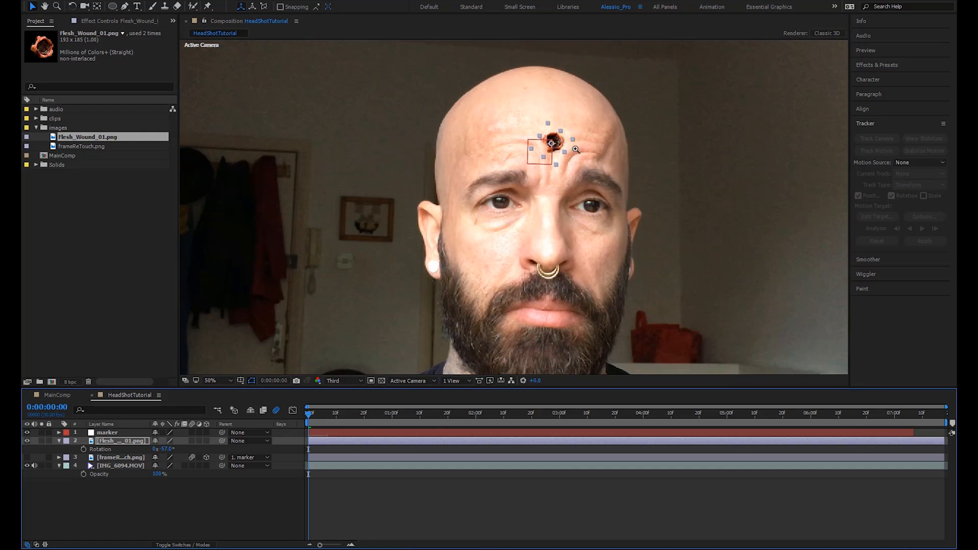
click(210, 380)
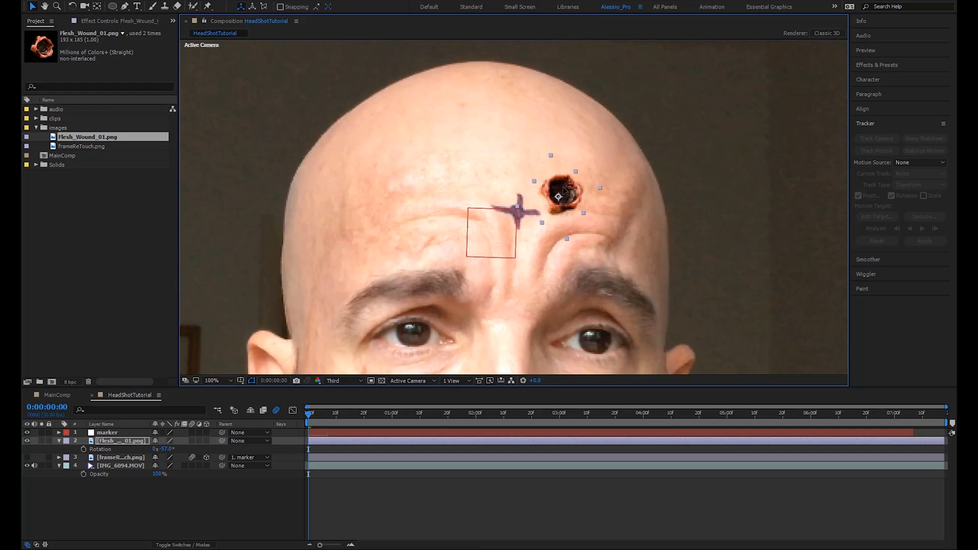
drag(561, 197, 513, 214)
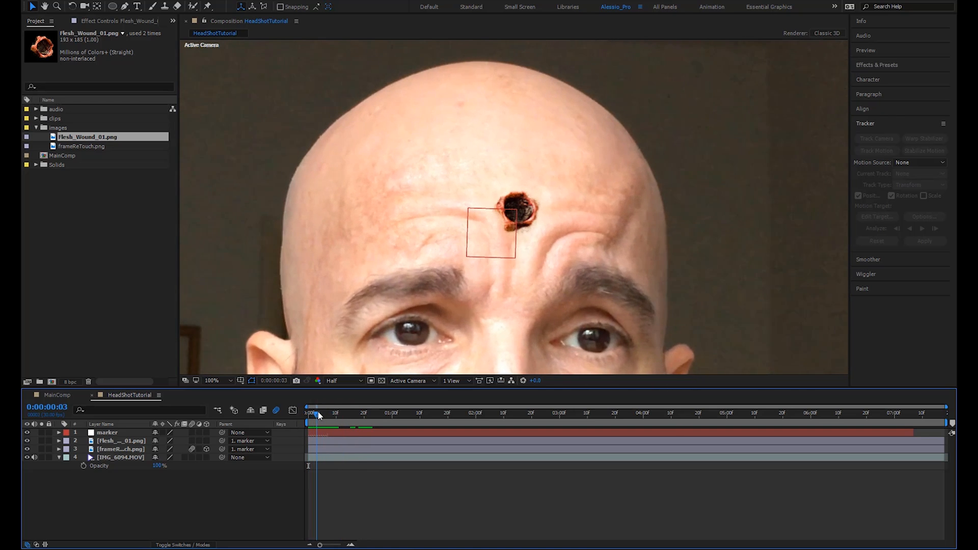
Parent the Flesh_Wound_01 layer to 1. marker and set preview resolution to Half.
drag(317, 412, 330, 413)
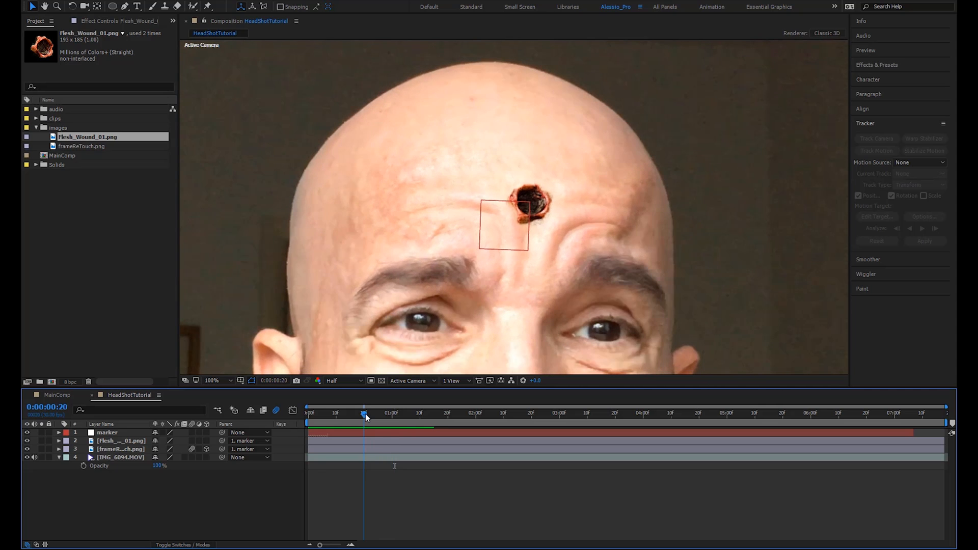
mouse_move(364, 412)
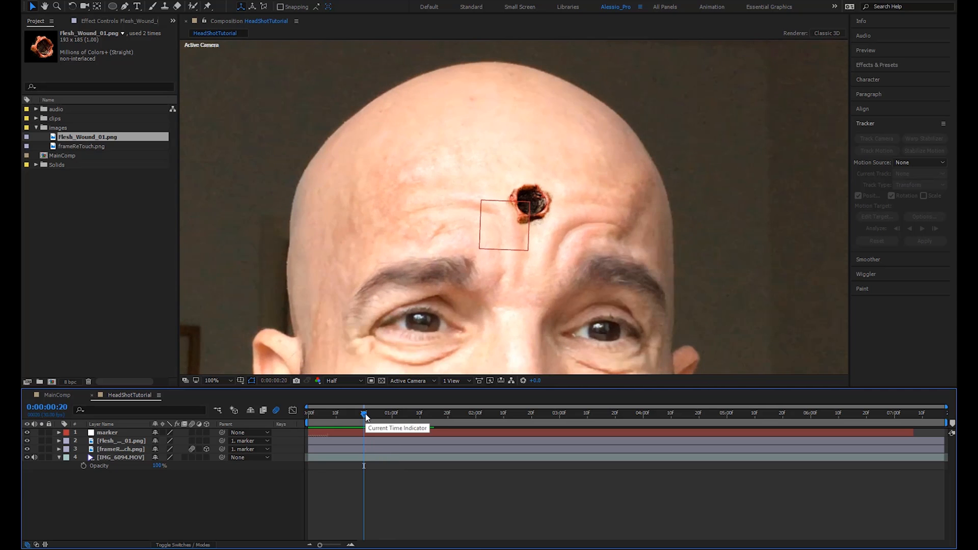
right_click(363, 424)
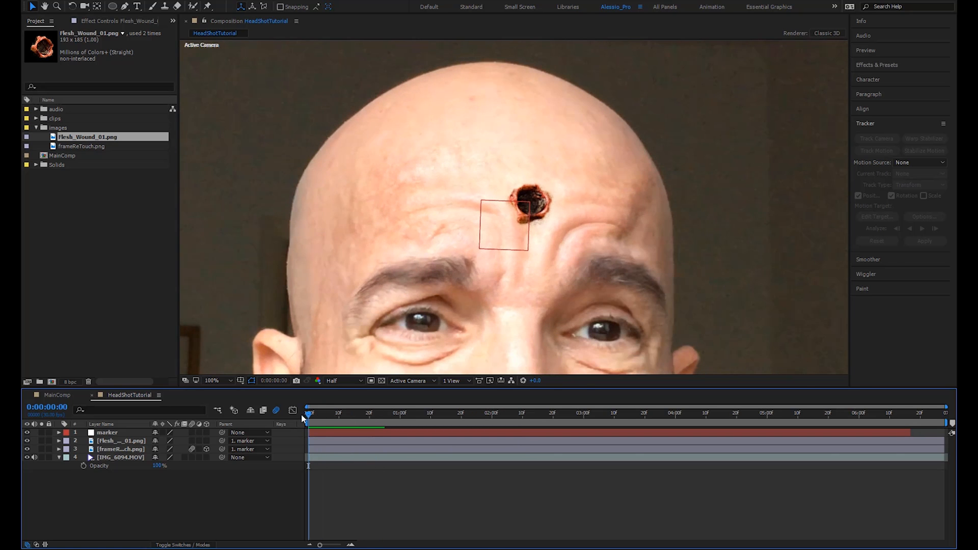
click(424, 413)
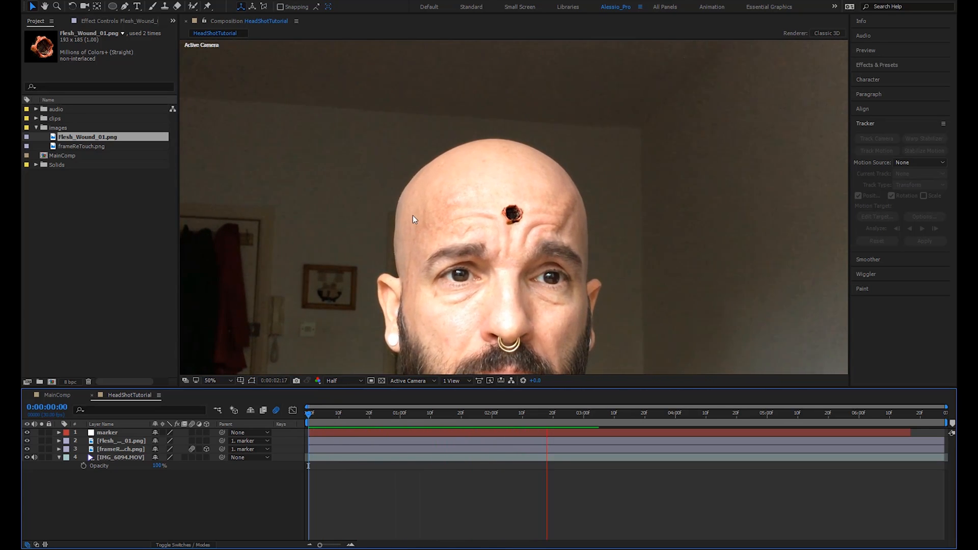
Preview and step through the head tilt to confirm the wound stays on the forehead.
click(714, 413)
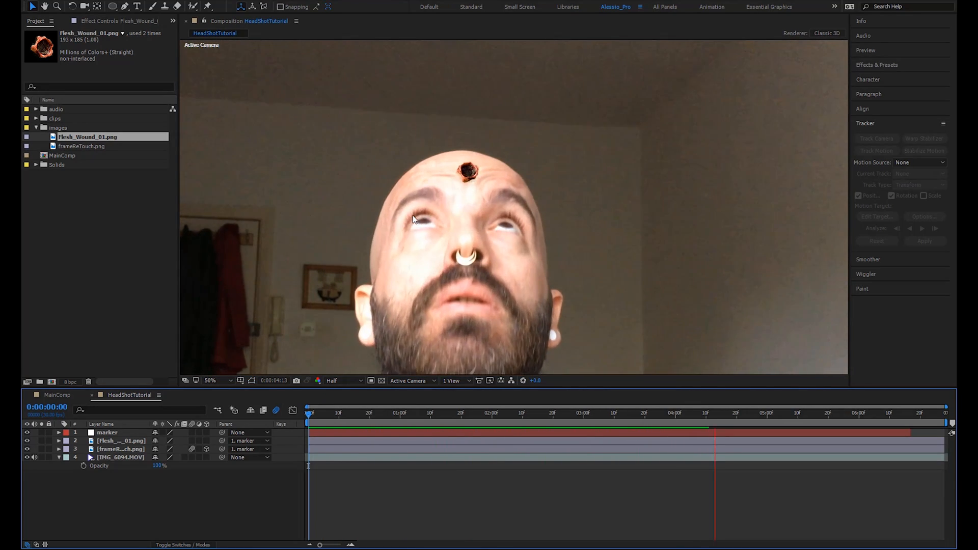
click(796, 413)
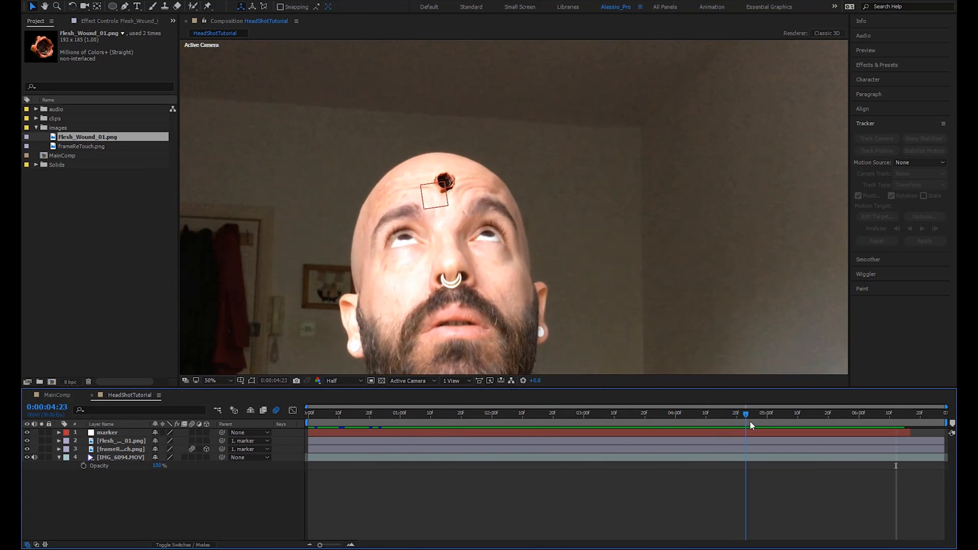
click(330, 413)
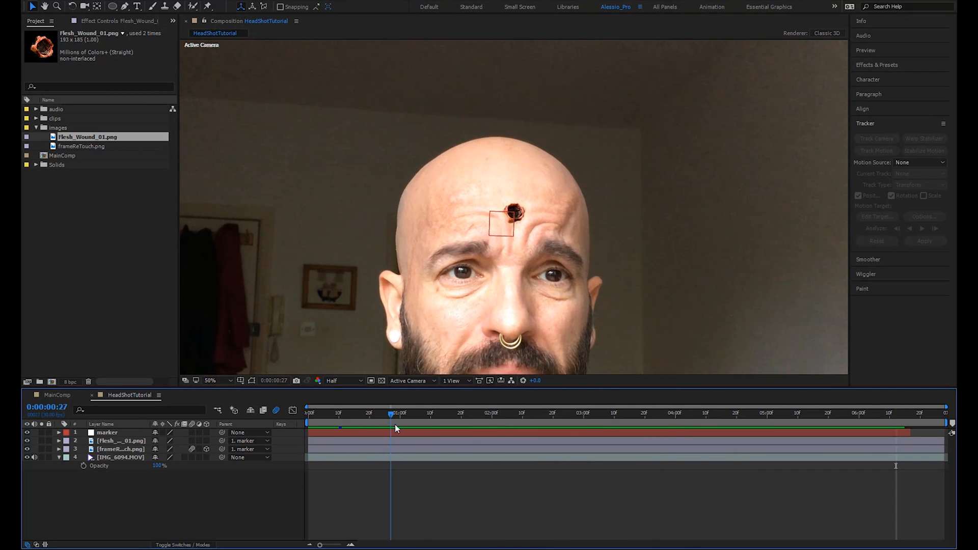
click(752, 413)
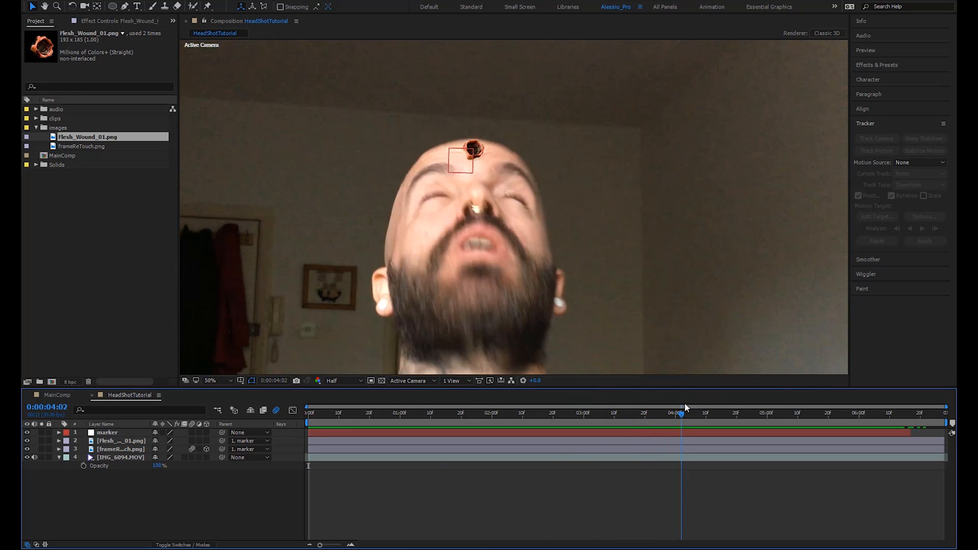
Trim the Flesh_Wound layer's in-point to about 4:04 so it appears as the head snaps back.
click(691, 412)
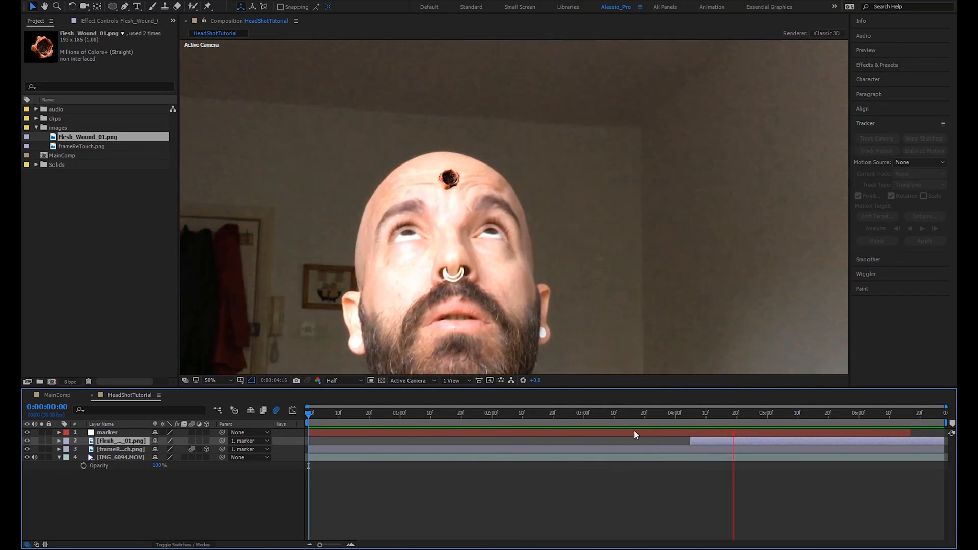
click(691, 413)
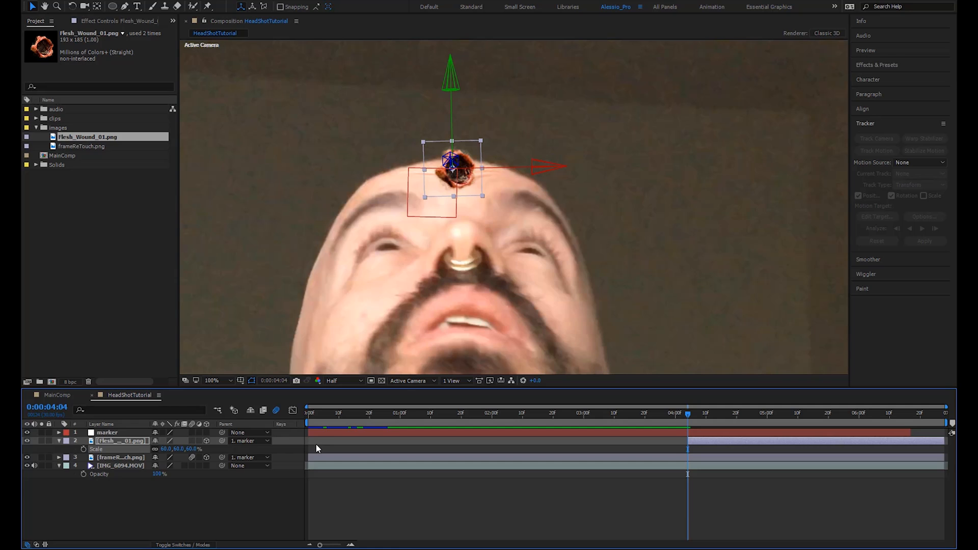
mouse_move(511, 340)
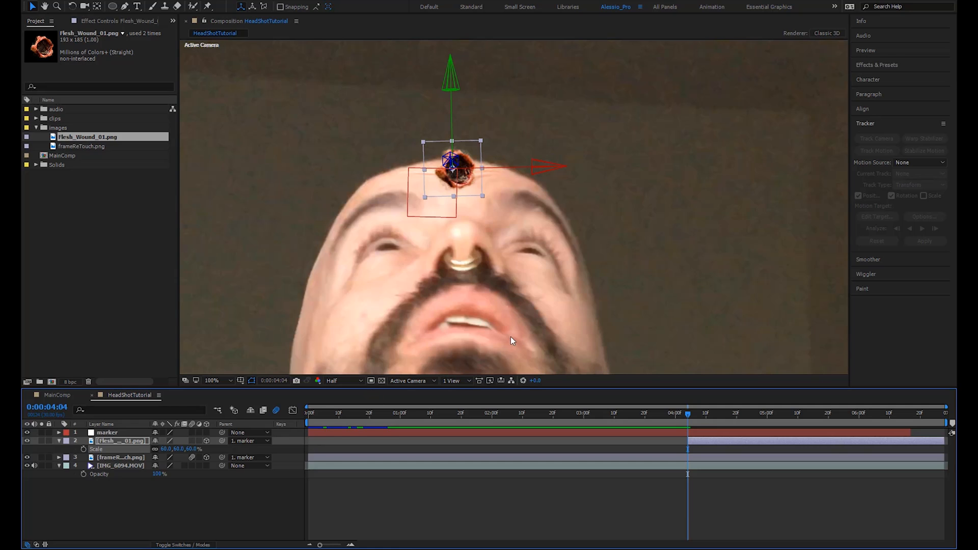
mouse_move(493, 218)
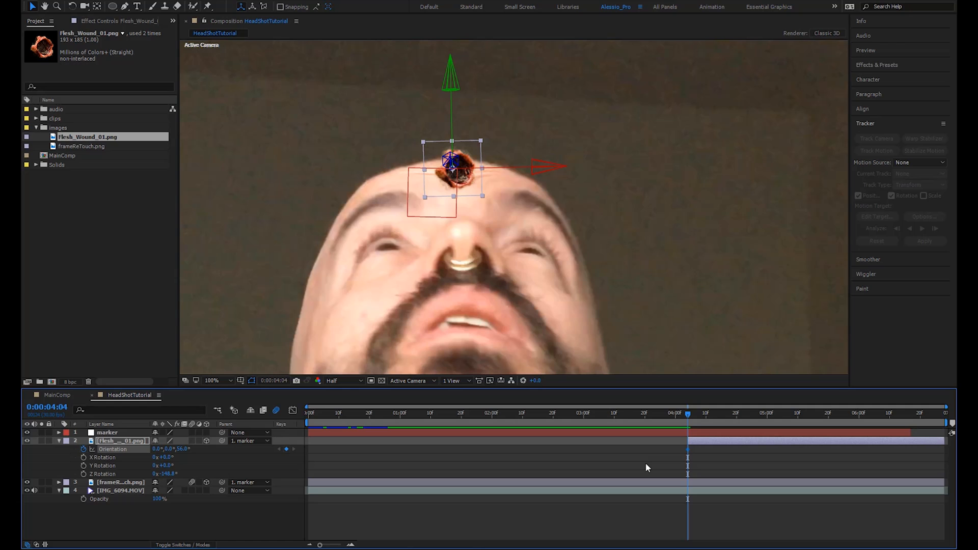
mouse_move(552, 172)
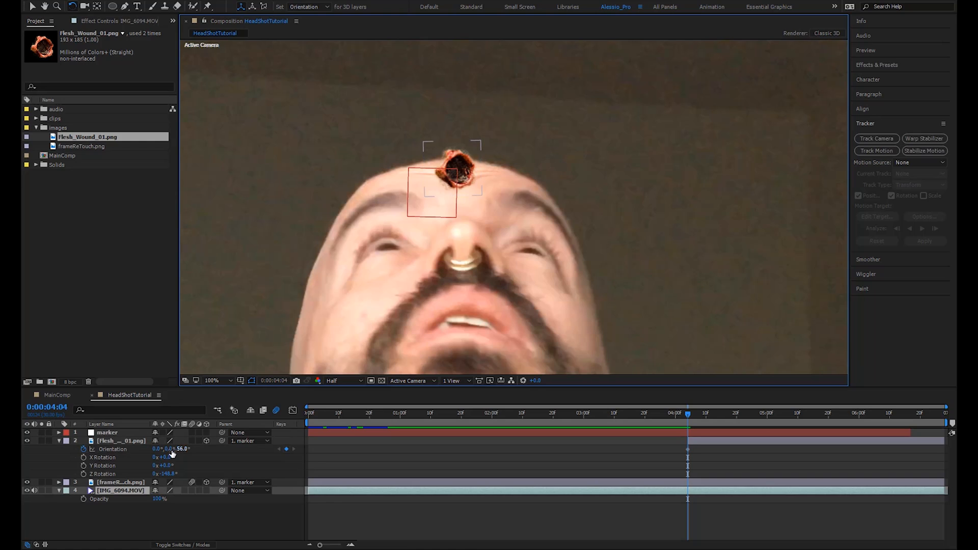
Keyframe Flesh_Wound_01's Orientation at two frames so the bullet hole lies flat on the tilted forehead.
click(120, 440)
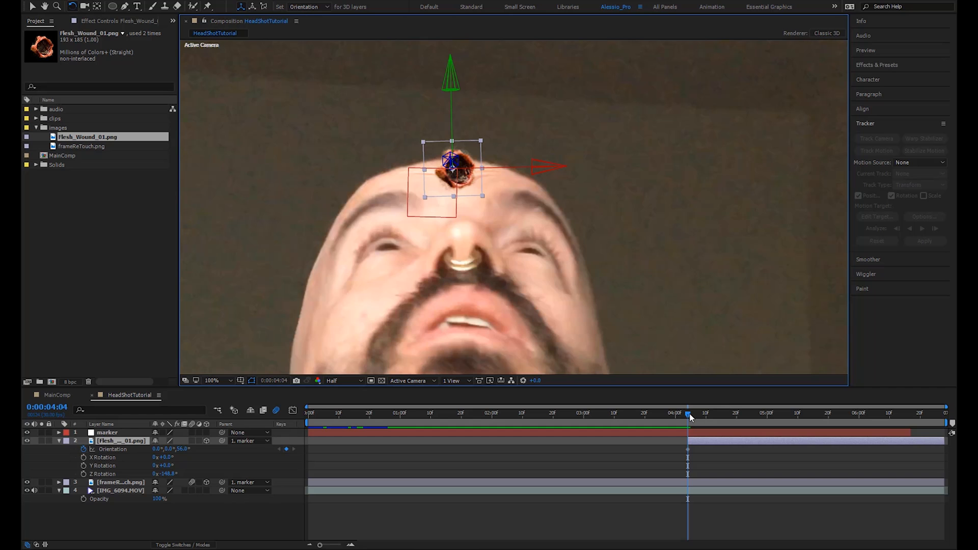
drag(688, 413, 727, 413)
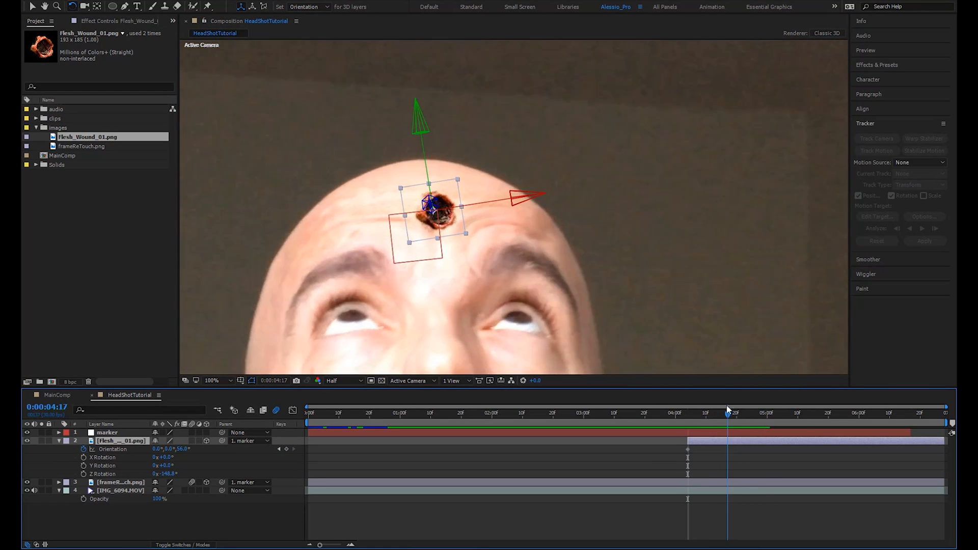
click(782, 413)
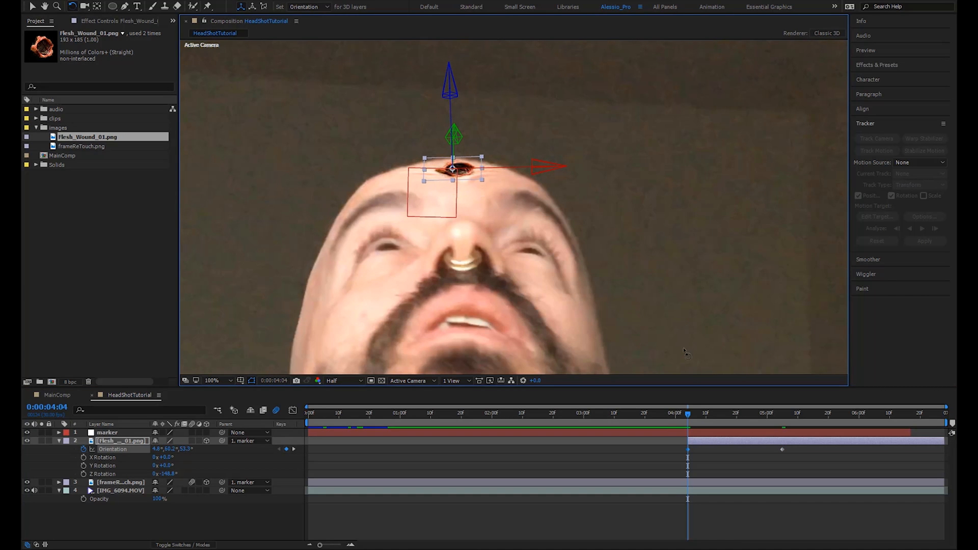
drag(688, 413, 729, 413)
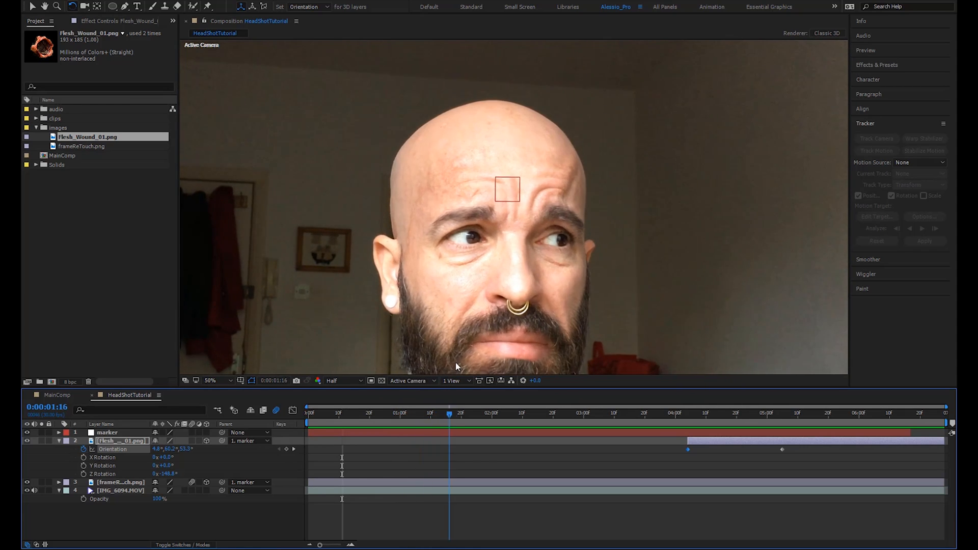
drag(448, 413, 429, 413)
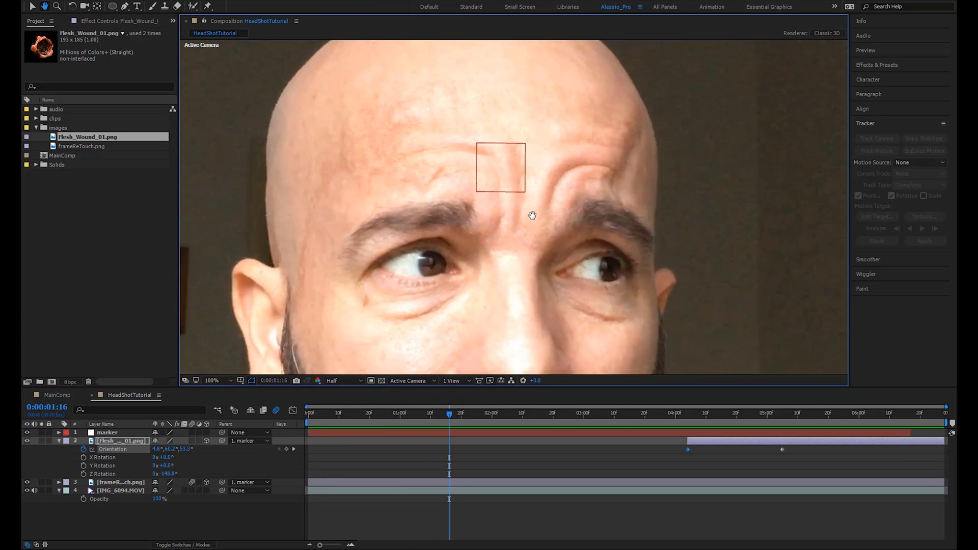
drag(449, 412, 422, 413)
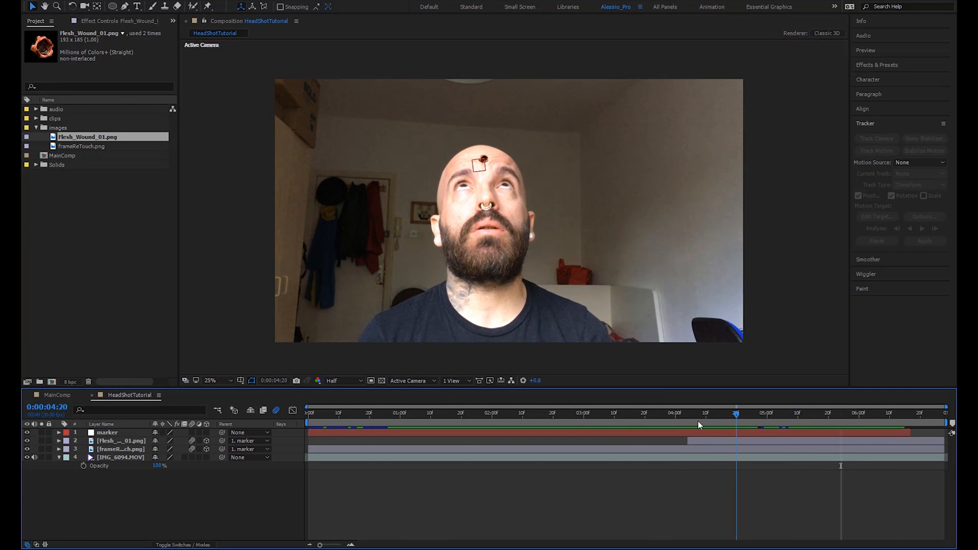
click(307, 412)
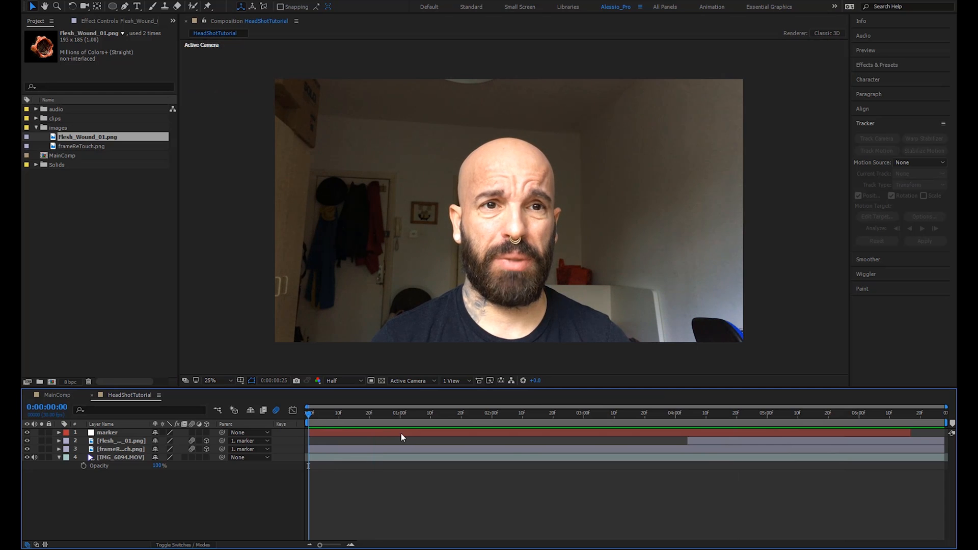
click(568, 412)
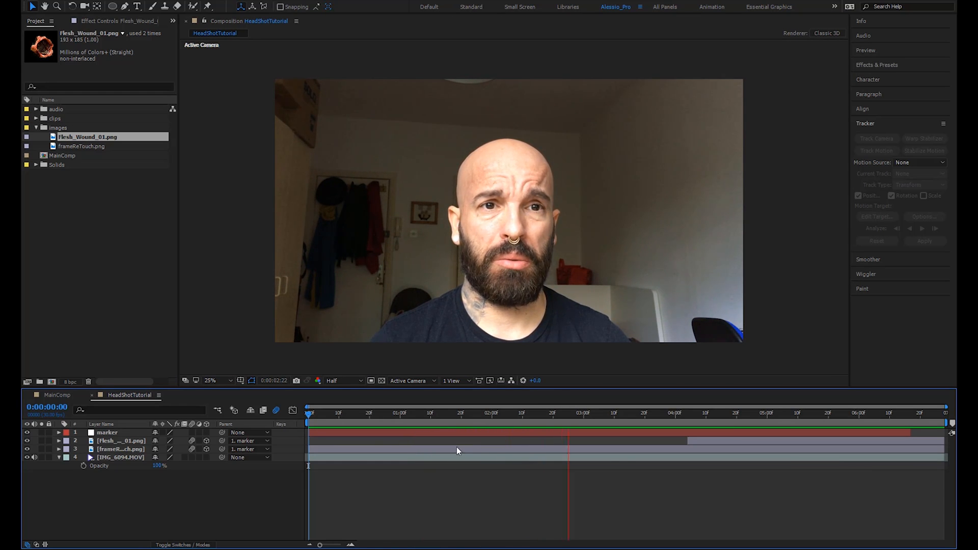
click(749, 412)
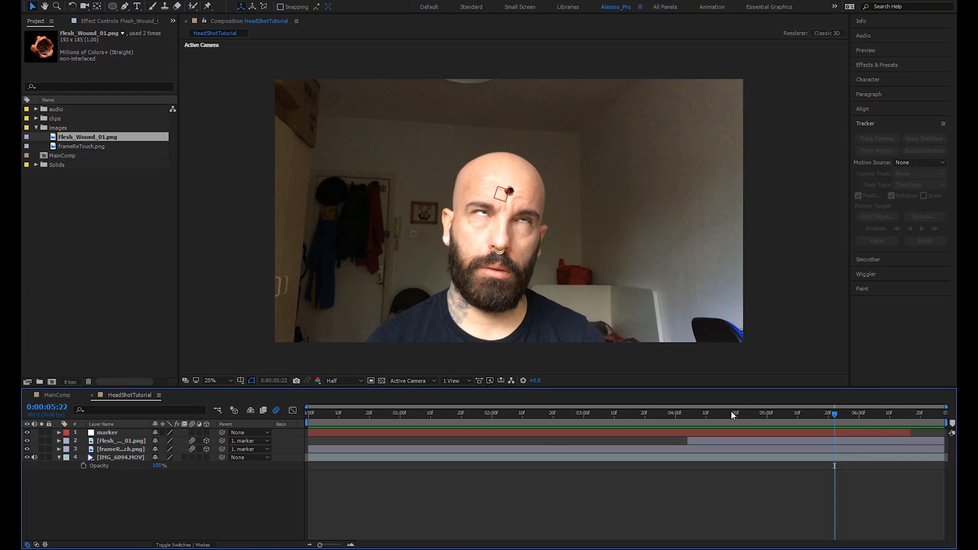
click(654, 413)
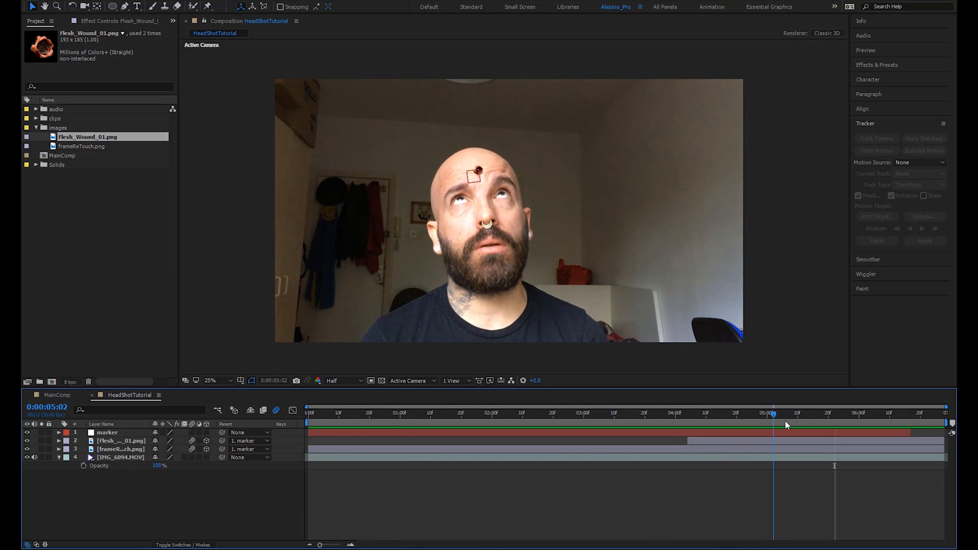
drag(774, 413, 761, 413)
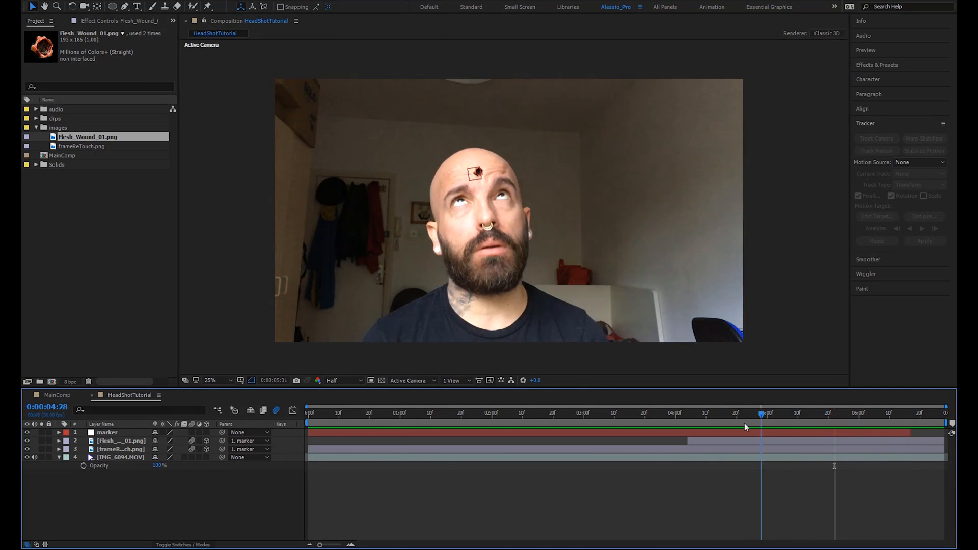
click(547, 414)
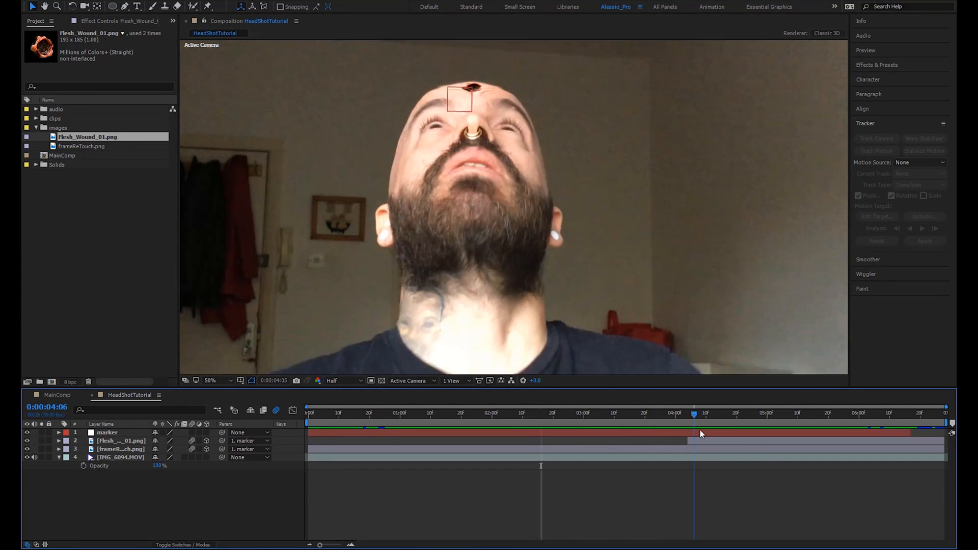
Preview Blood_Burst_10.mov and Blood_Splat_05.mov from the clips folder, then close the Footage viewer.
click(577, 413)
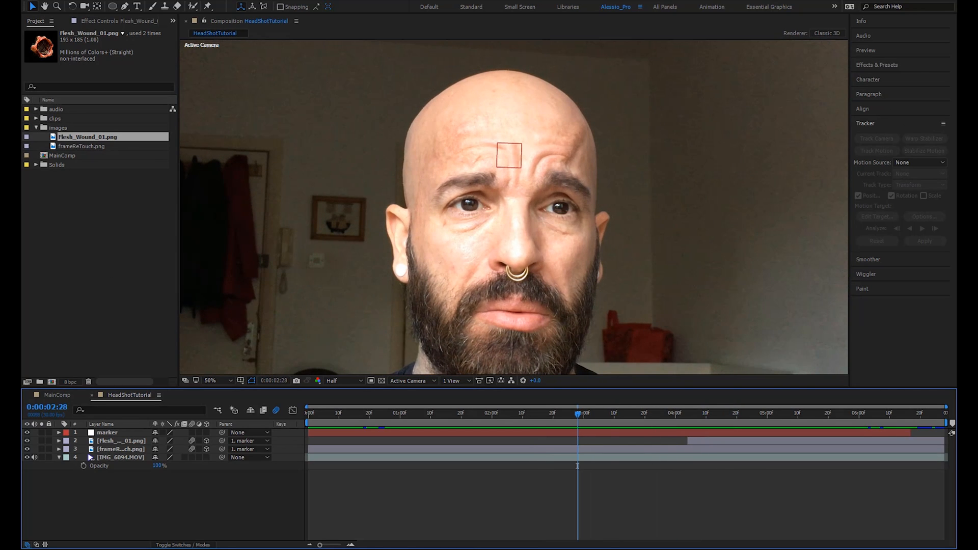
click(37, 118)
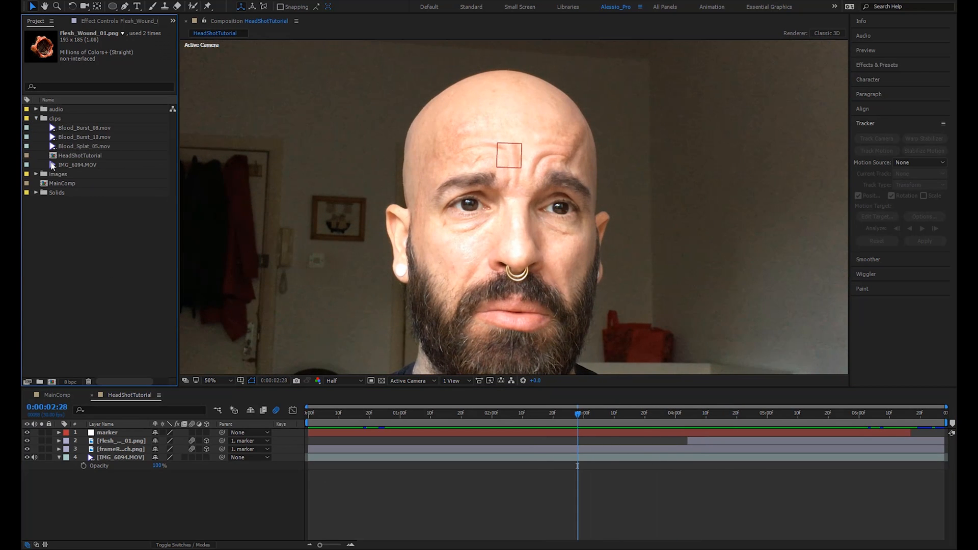
click(86, 127)
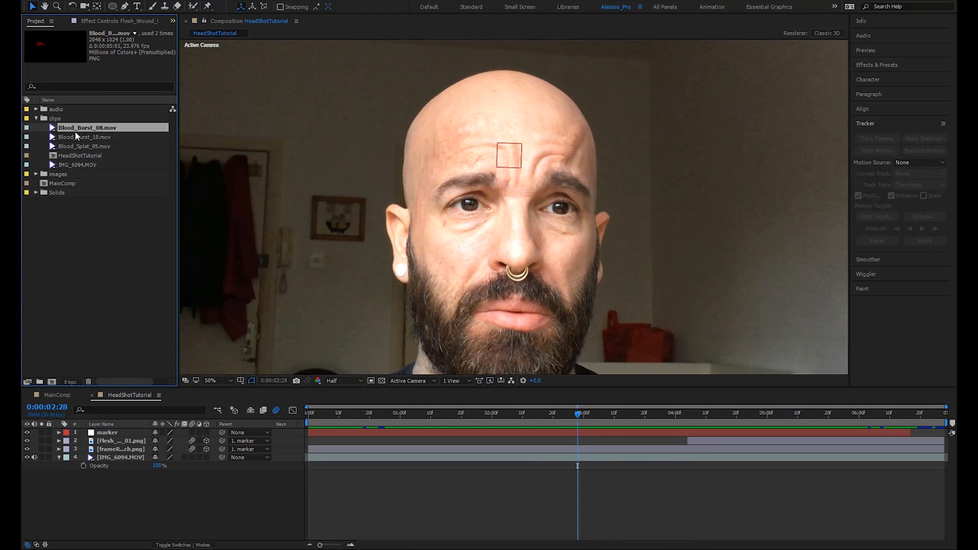
double_click(88, 128)
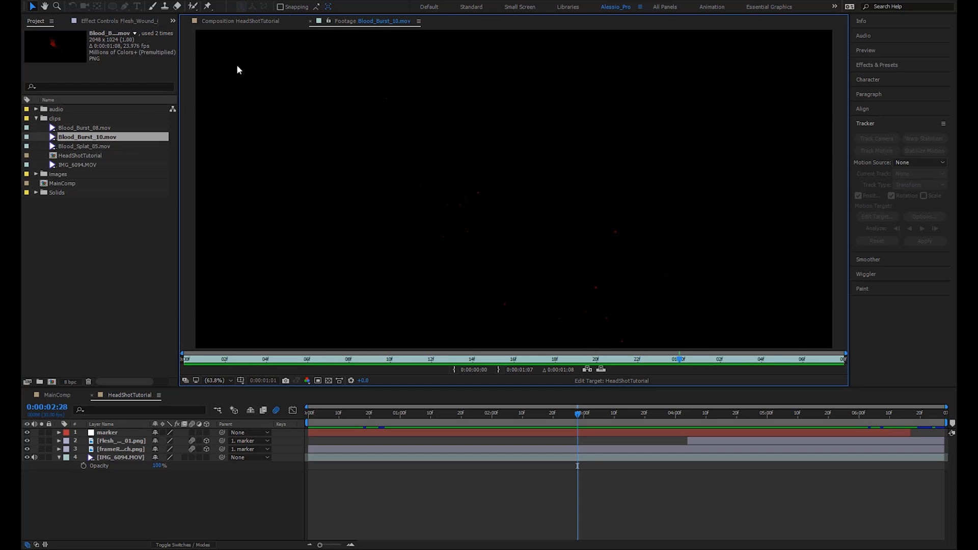
click(88, 146)
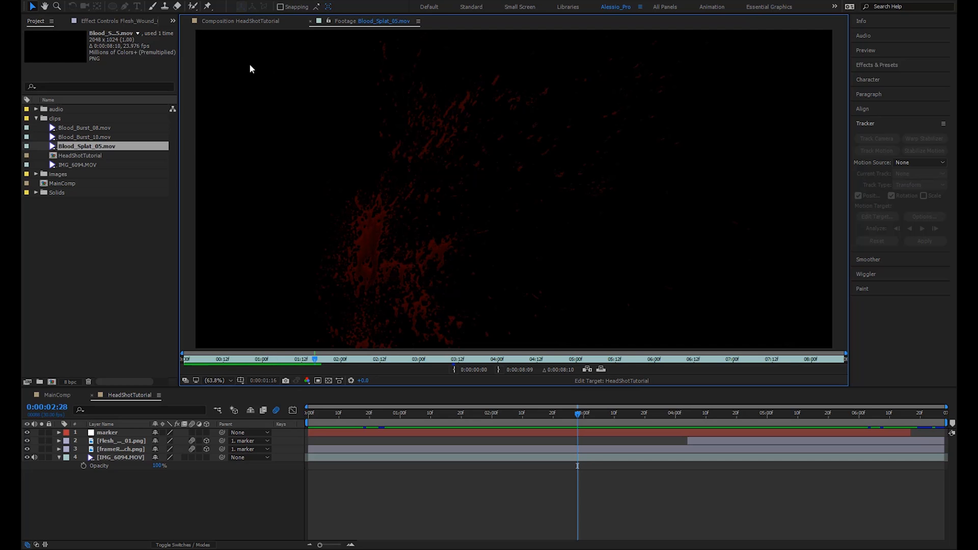
mouse_move(311, 20)
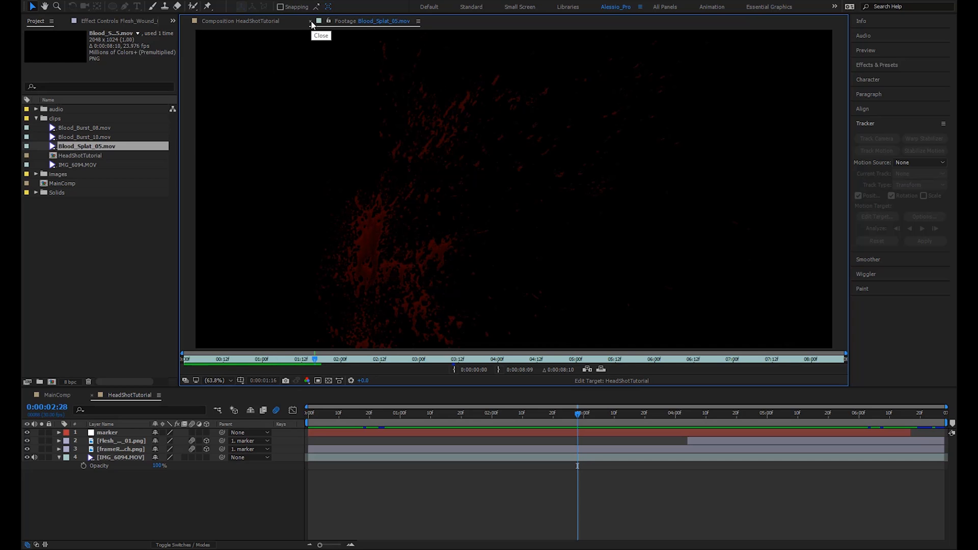
click(319, 20)
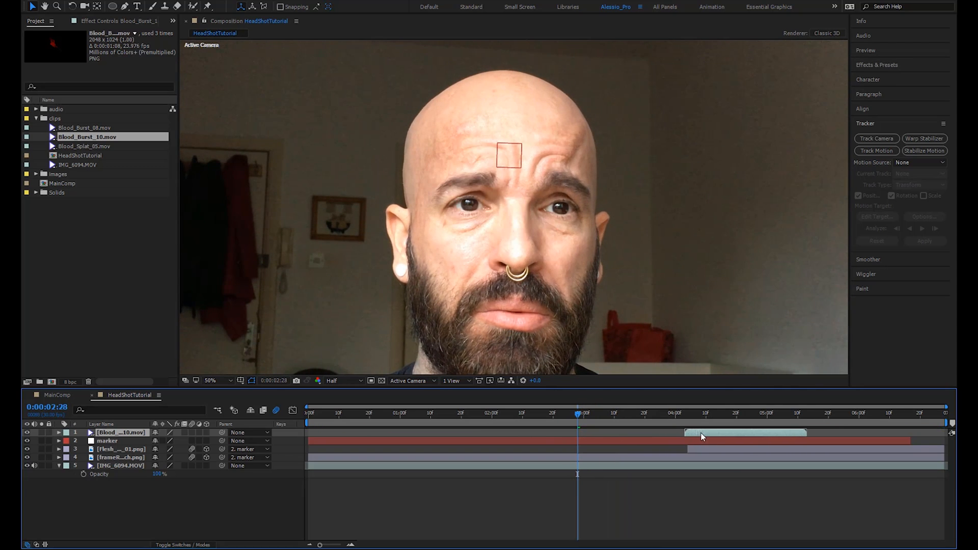
Check a frame after the burst starts to confirm Blood_Burst_10 sprays from the forehead wound.
click(686, 412)
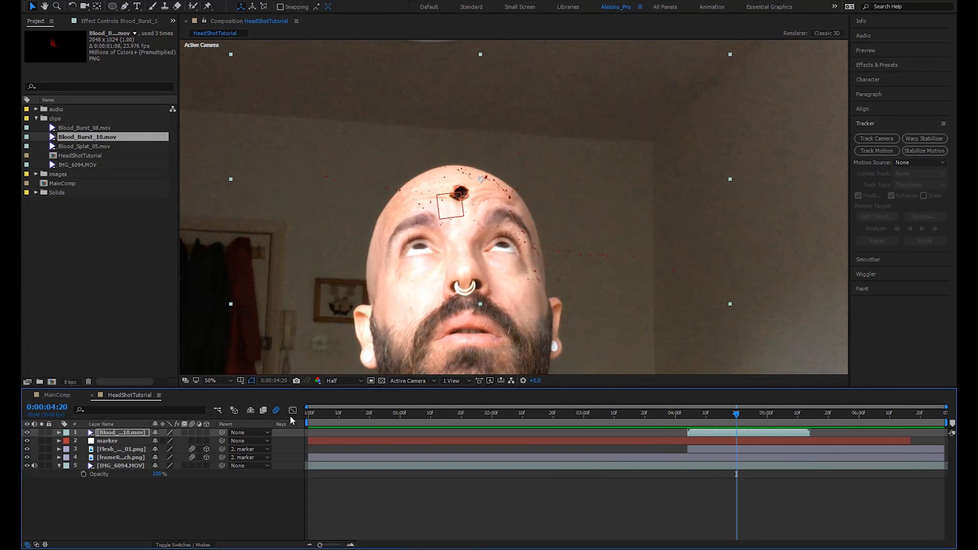
mouse_move(171, 432)
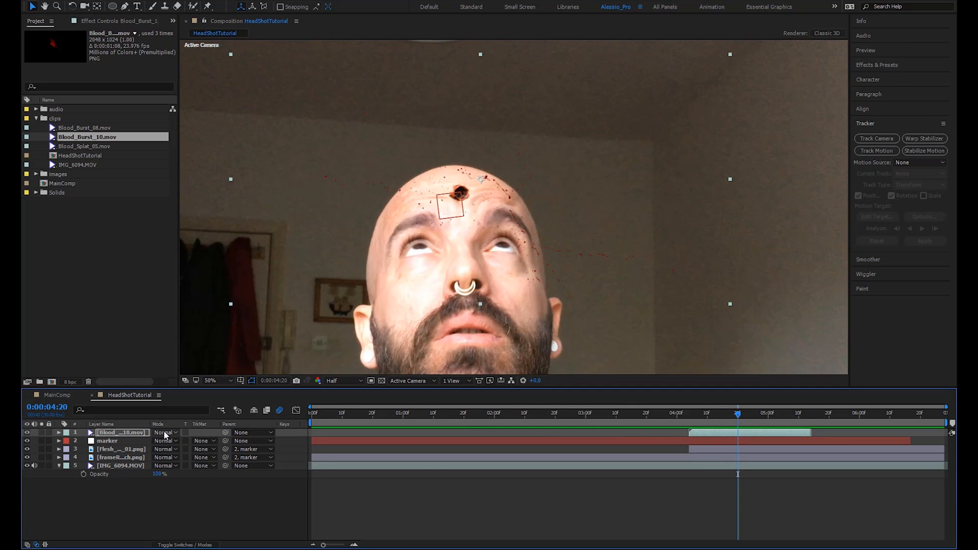
Review the Blood_Burst_10 layer's blending choices and scrub through the burst frames around the head snap.
click(165, 432)
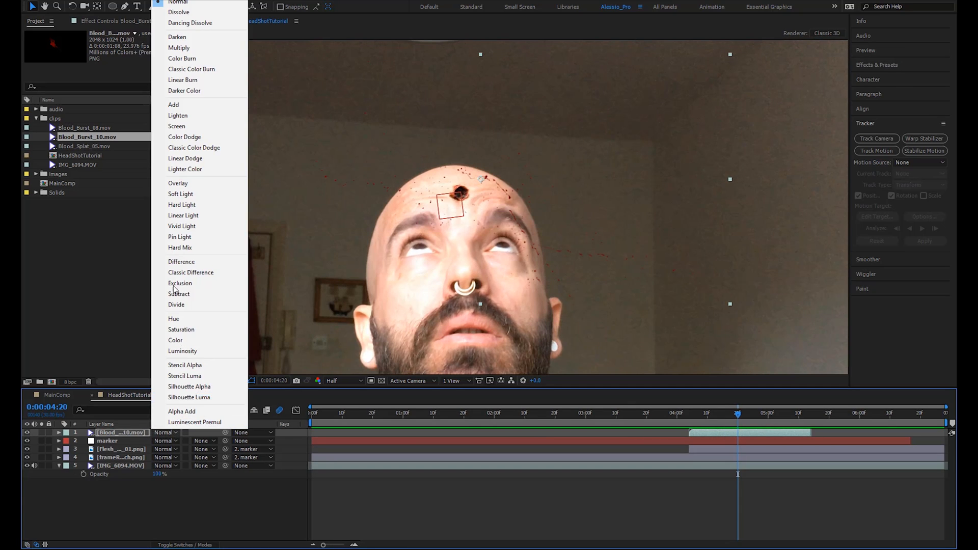
mouse_move(181, 262)
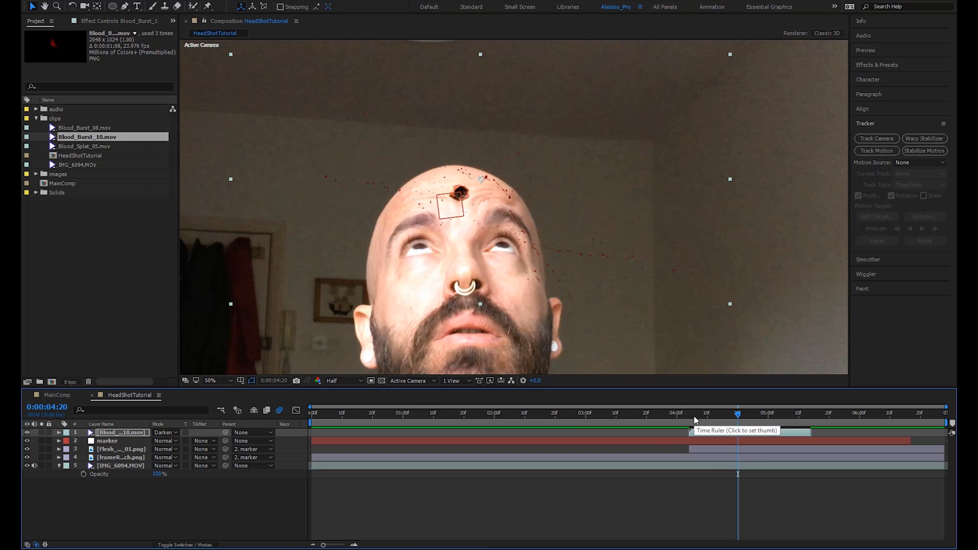
click(699, 413)
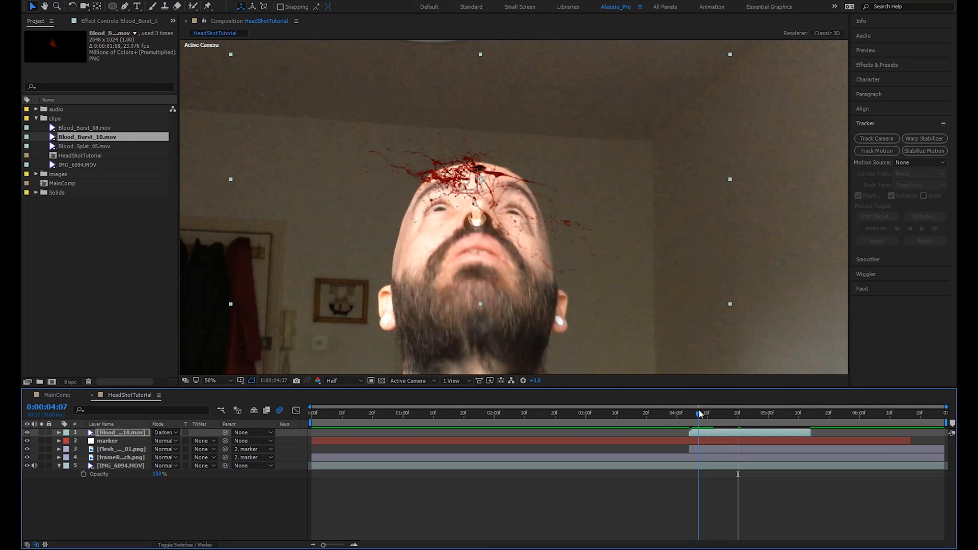
click(164, 432)
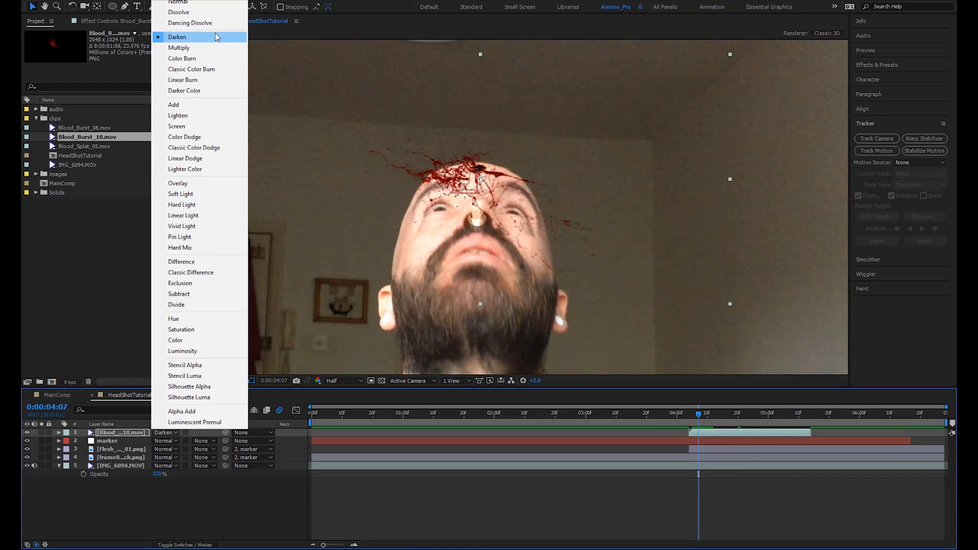
click(177, 37)
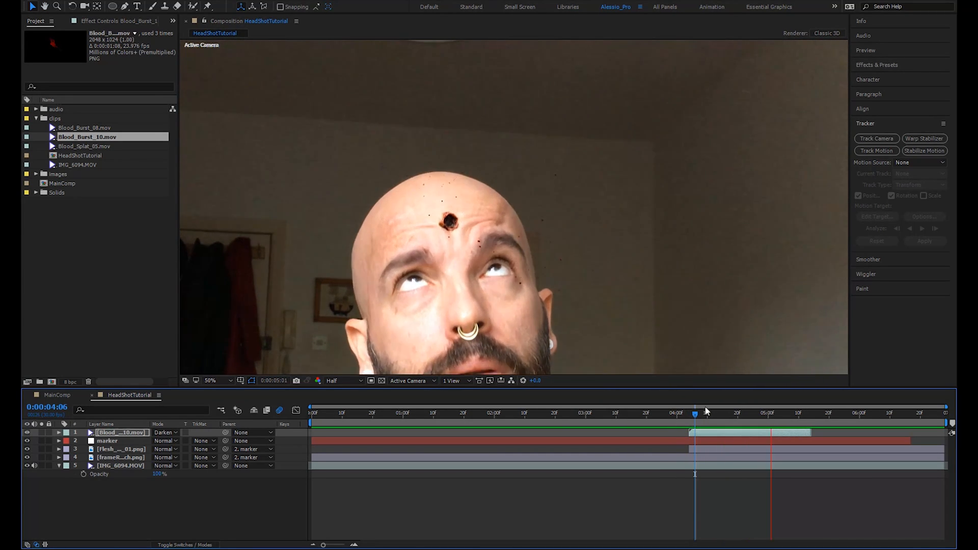
drag(694, 415, 686, 415)
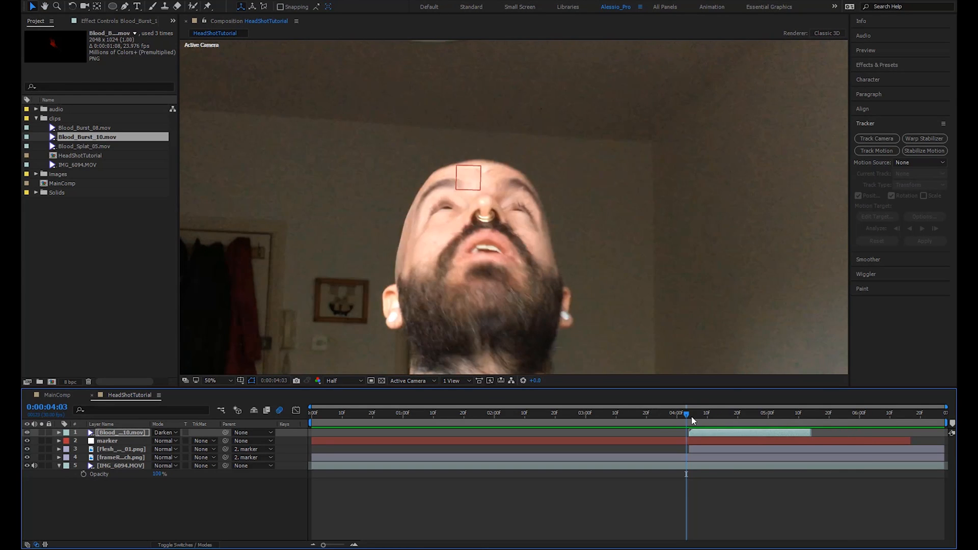
drag(686, 412, 755, 413)
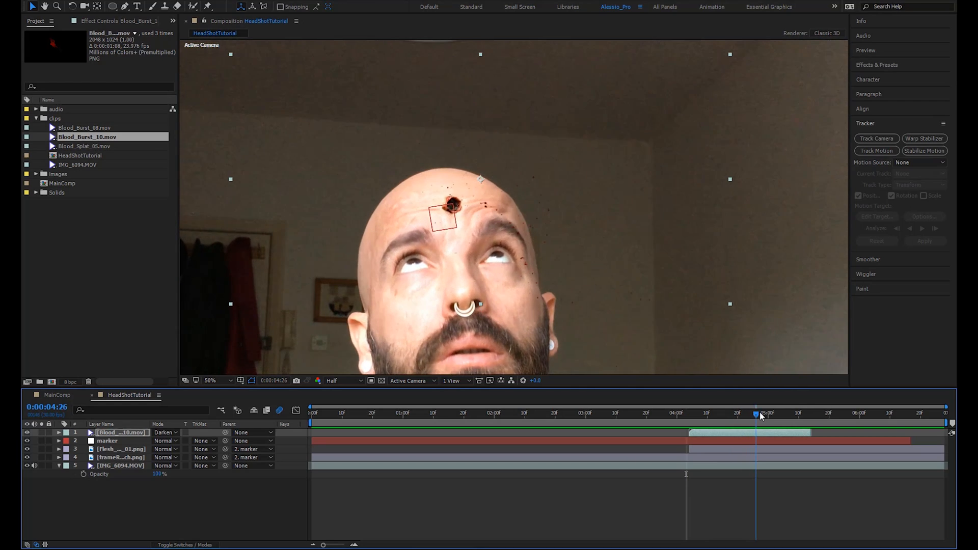
drag(756, 413, 697, 413)
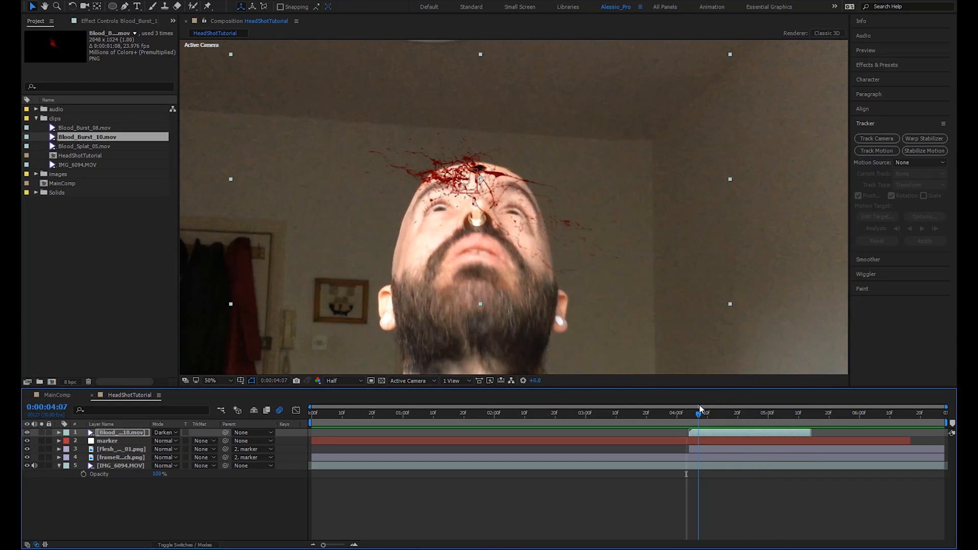
drag(699, 413, 678, 413)
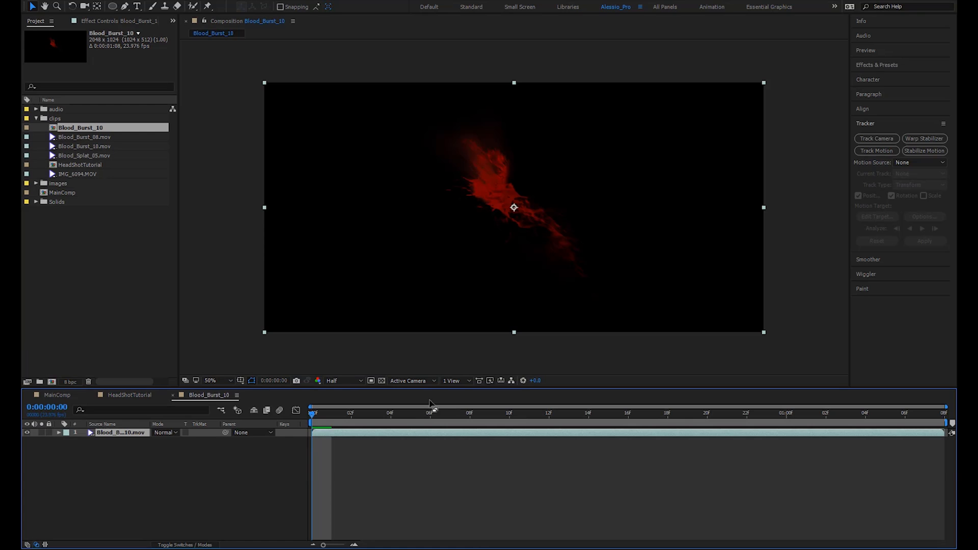
Show the burst at an early frame at 100% magnification with Full resolution.
click(391, 413)
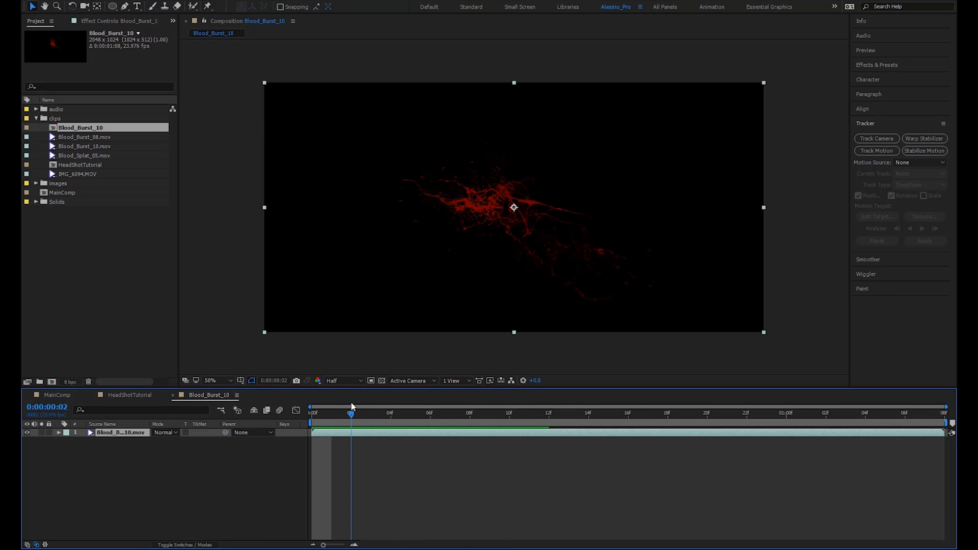
click(211, 380)
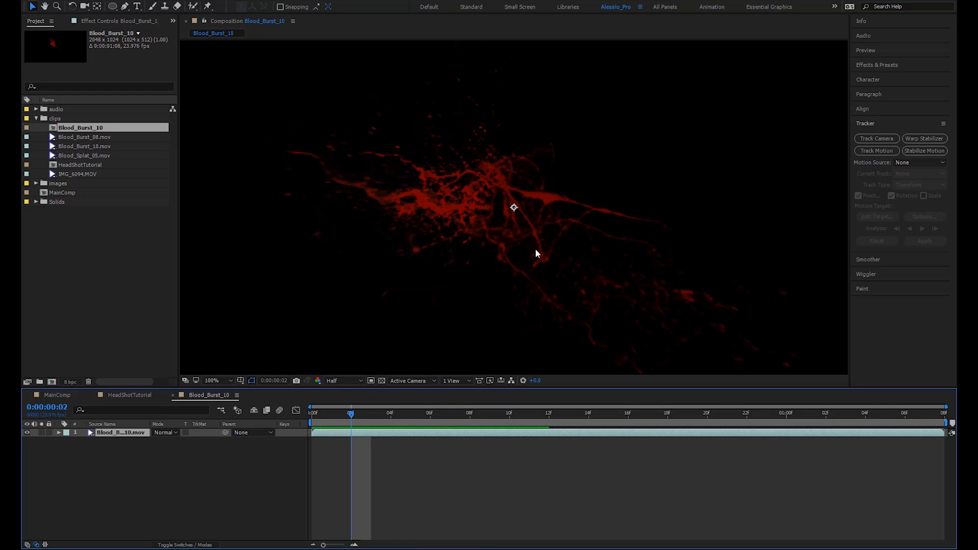
click(335, 380)
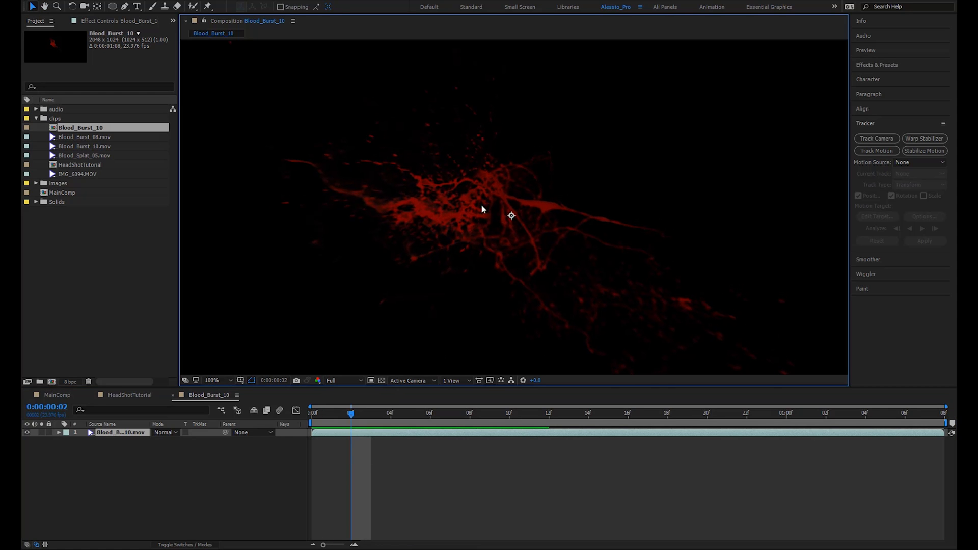
click(331, 380)
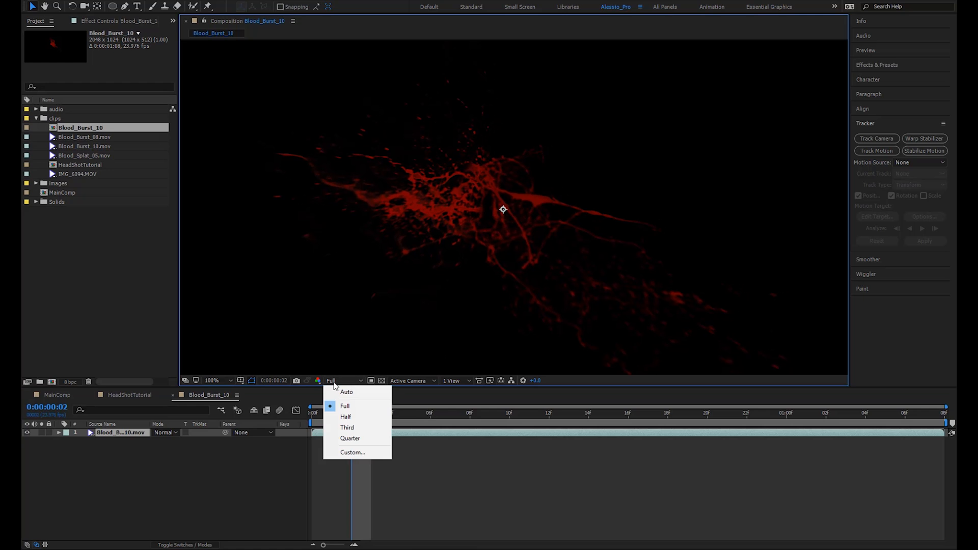
Keep Full quality and soften the streak mask's edge with Mask Feather.
click(345, 407)
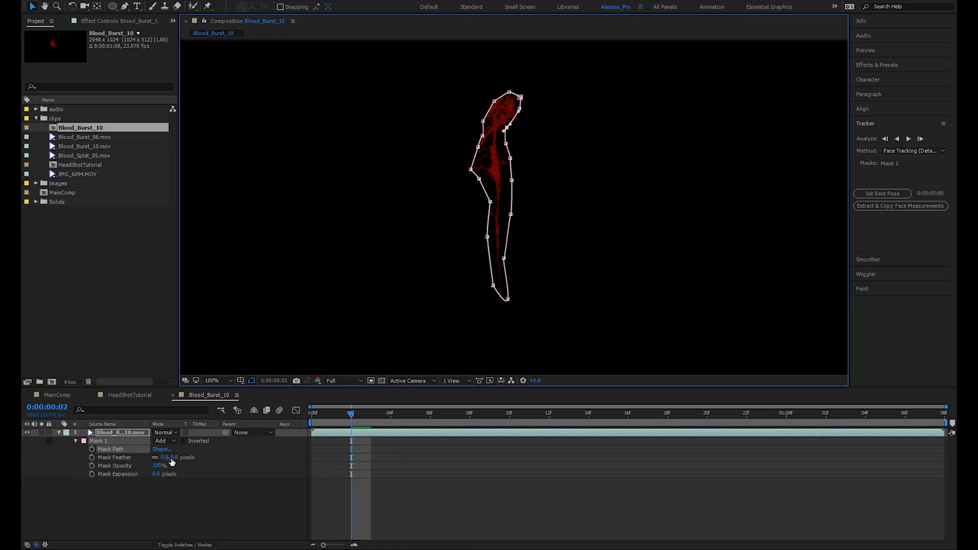
drag(171, 458, 171, 457)
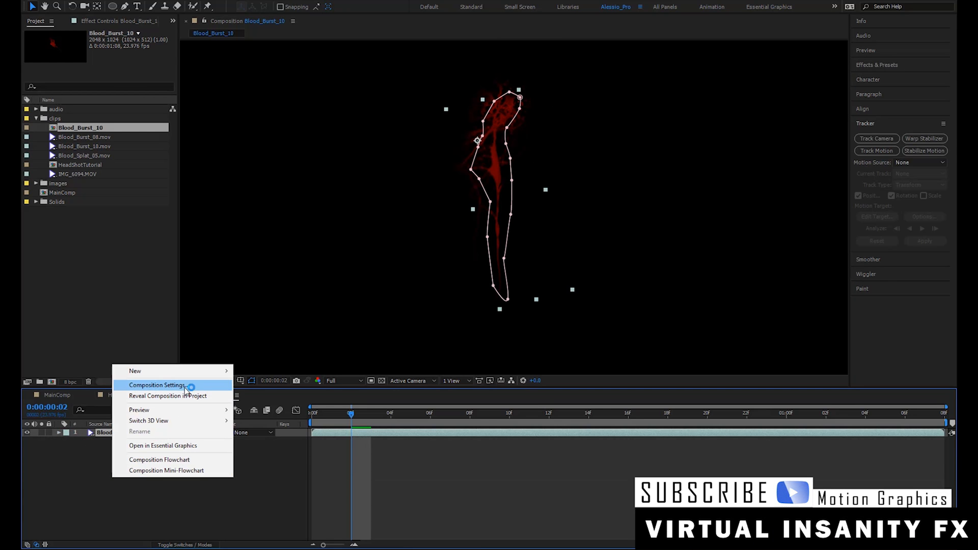
Rename the composition to drippingBlood and return to the HeadShotTutorial comp.
click(157, 386)
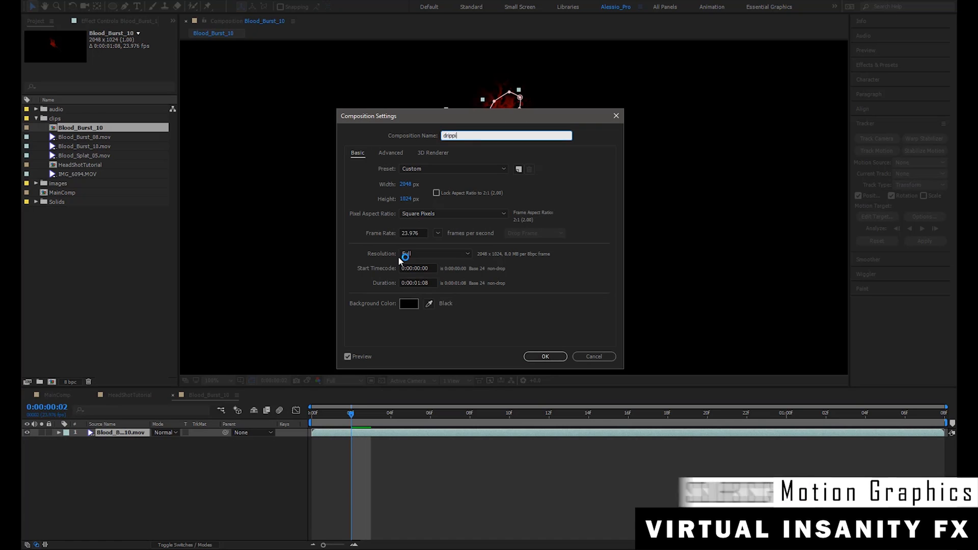
click(544, 357)
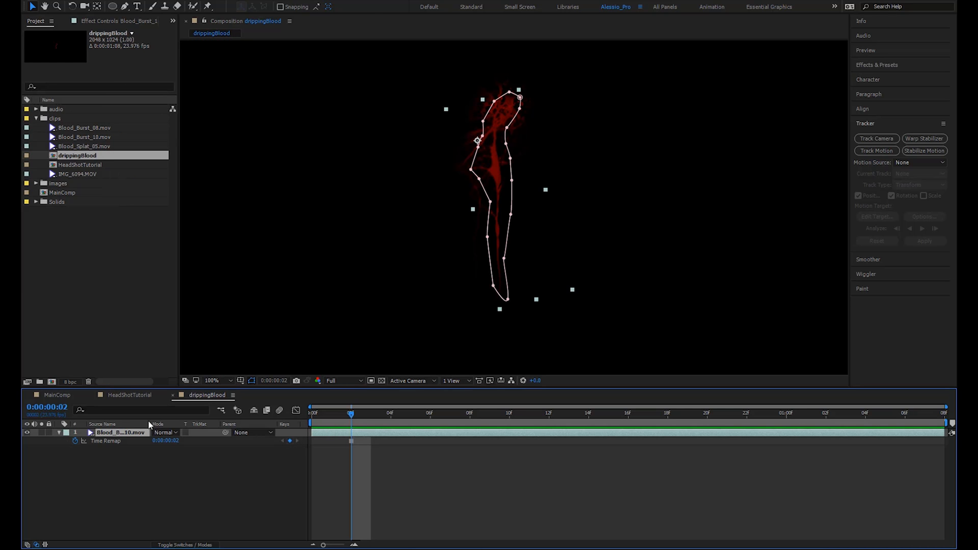
click(130, 395)
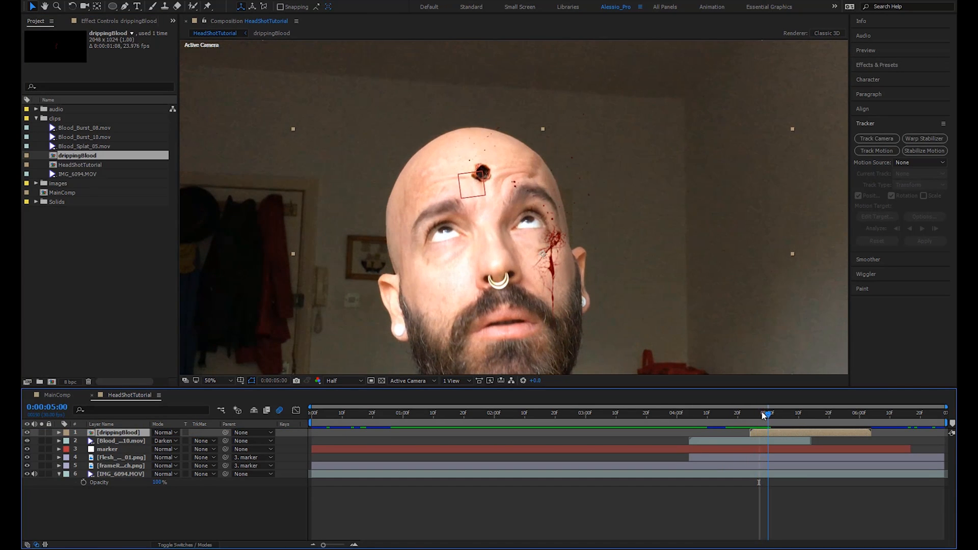
Start the drippingBlood layer at the wound frame and set its Parent relative to the marker layer.
drag(768, 413, 762, 413)
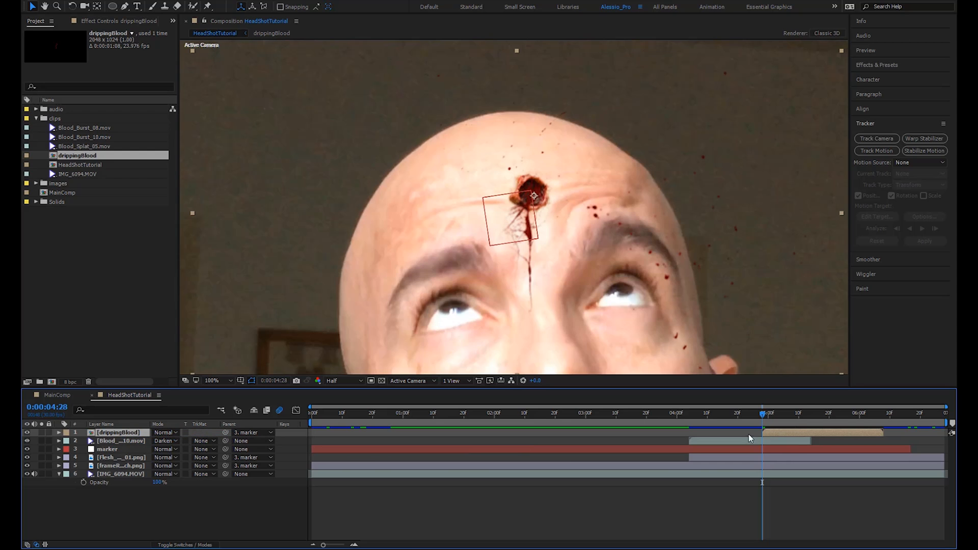
click(808, 415)
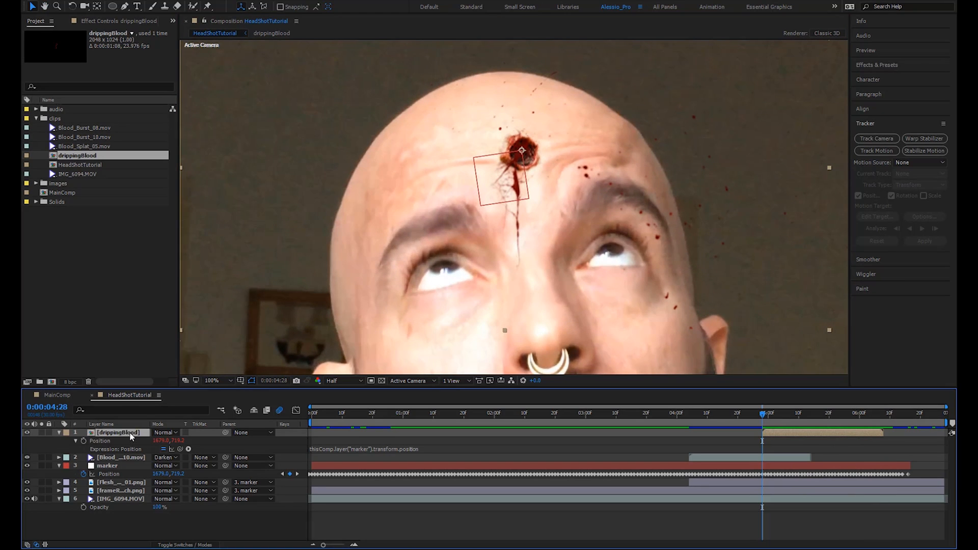
mouse_move(136, 7)
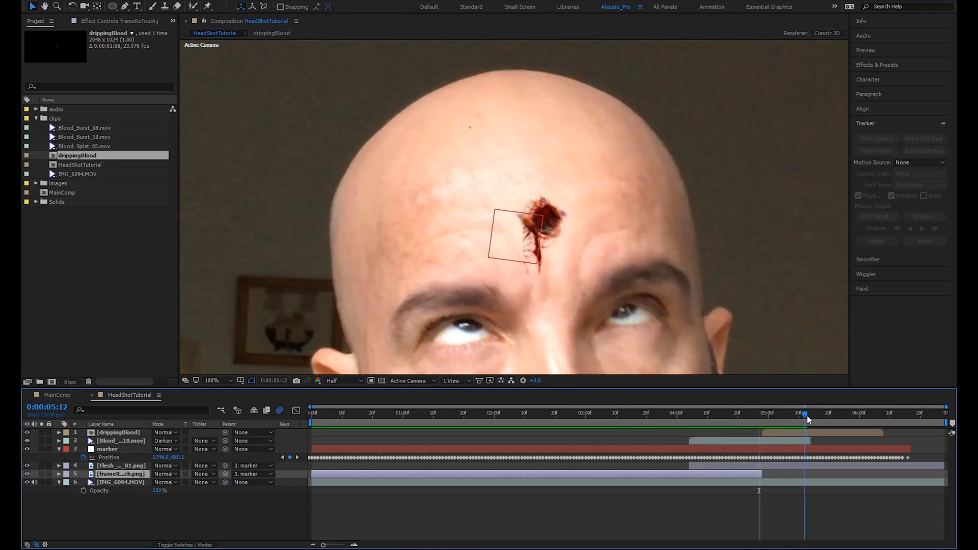
Scrub the wound frames to confirm the drip stays on the forehead as the head moves.
click(646, 413)
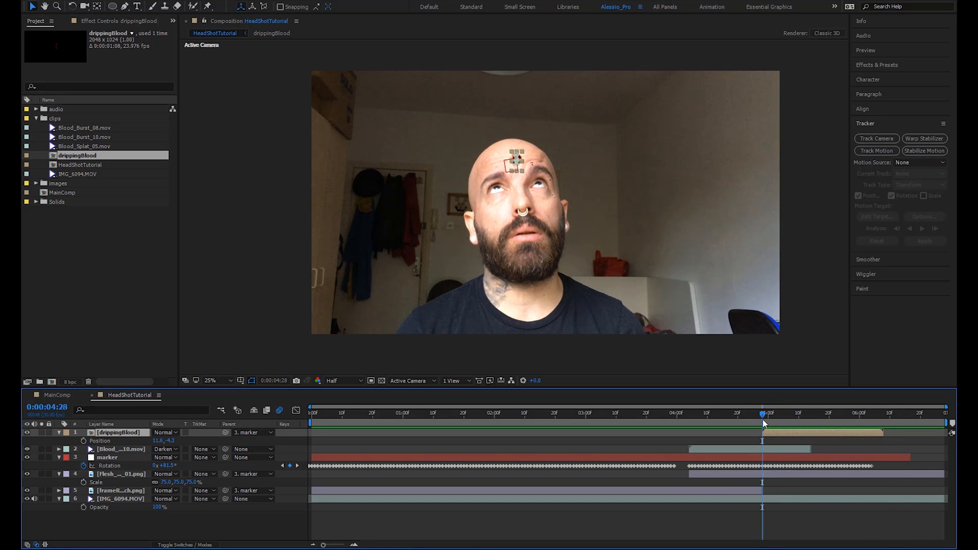
mouse_move(762, 424)
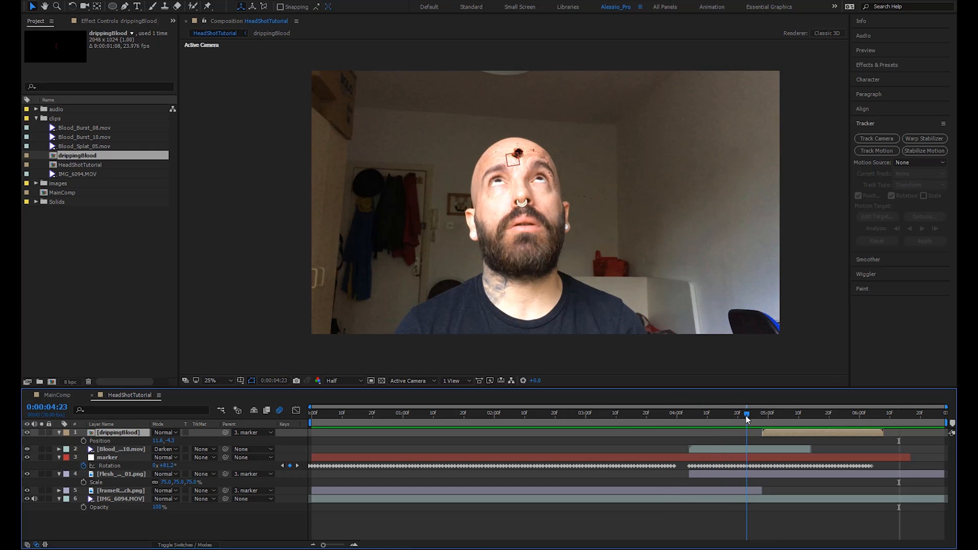
drag(746, 412, 740, 412)
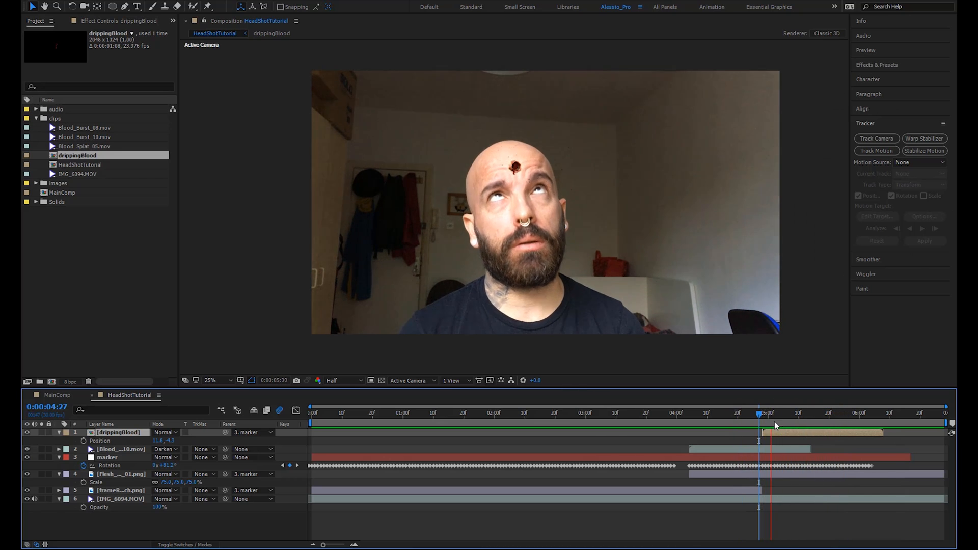
click(837, 412)
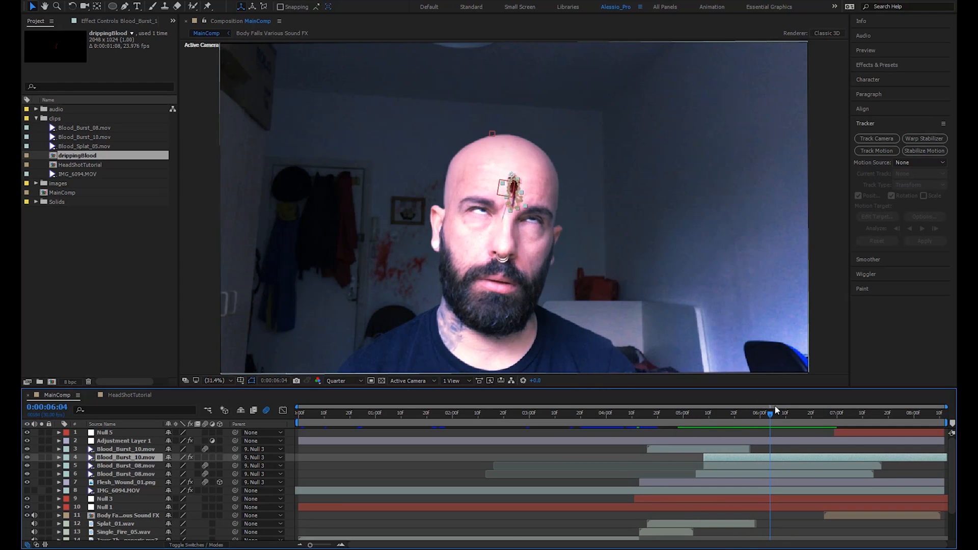
Preview the gunshot moment in MainComp's layer stack, then return to HeadShotTutorial.
drag(770, 412, 725, 413)
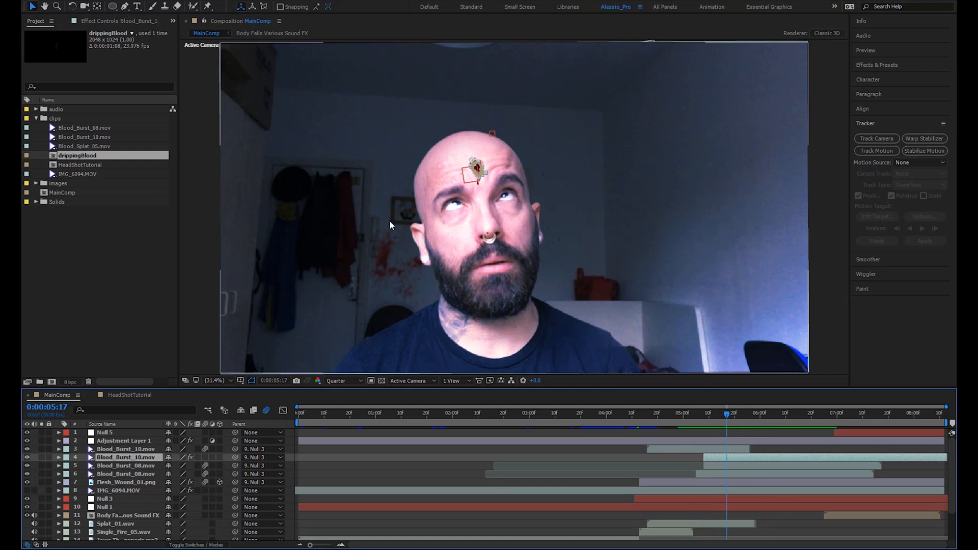
scroll(down, 3)
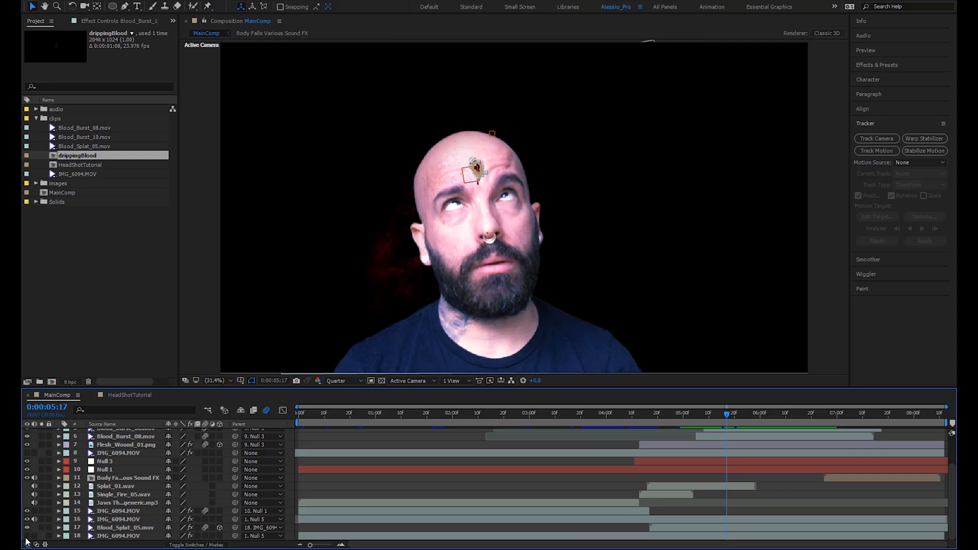
click(129, 394)
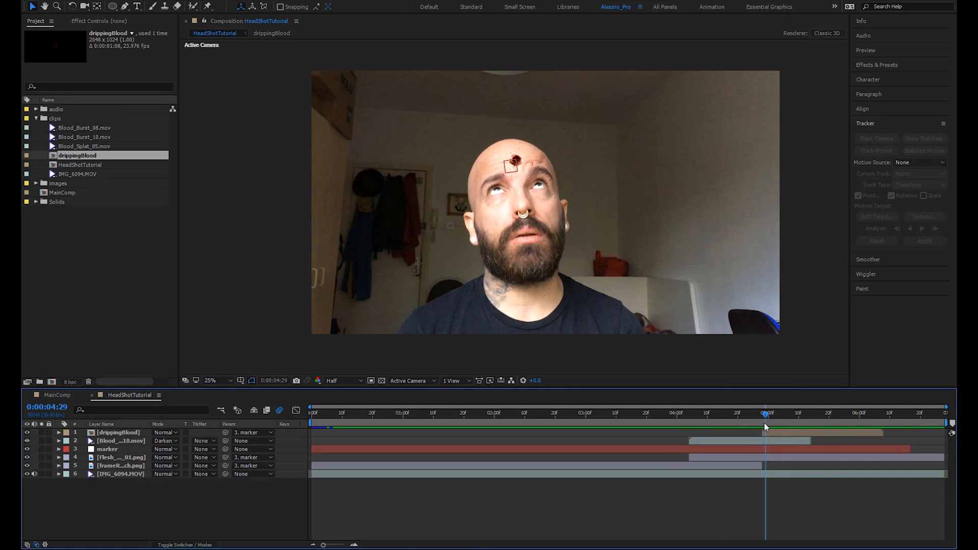
mouse_move(765, 427)
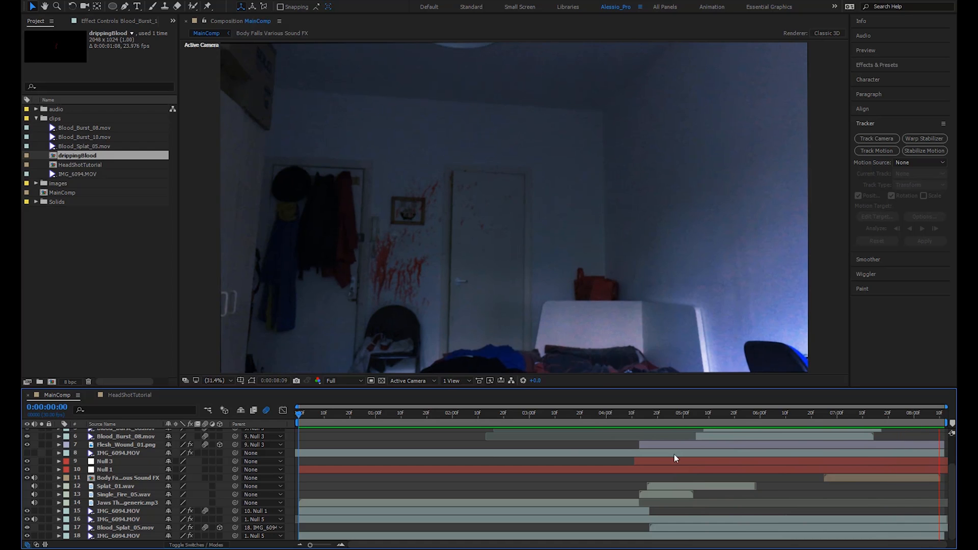
click(705, 412)
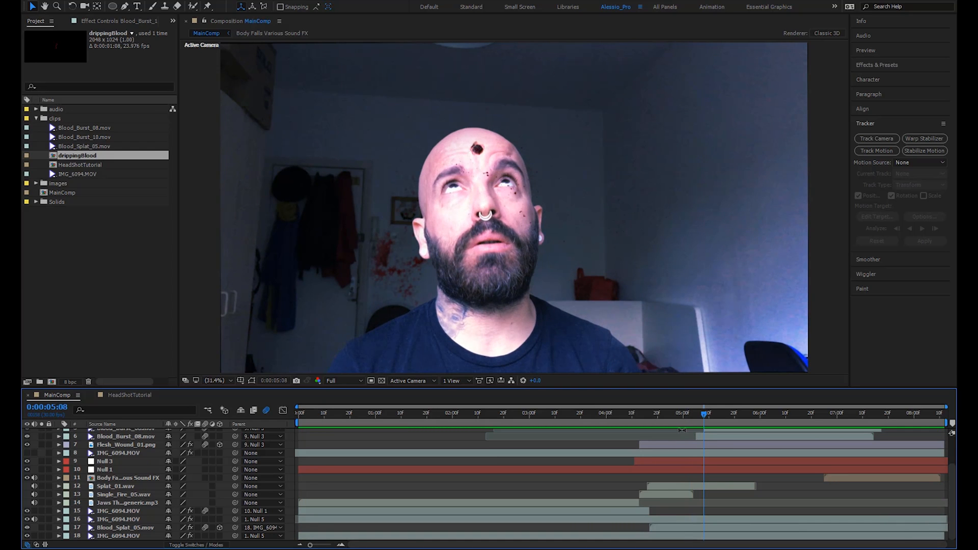
mouse_move(672, 421)
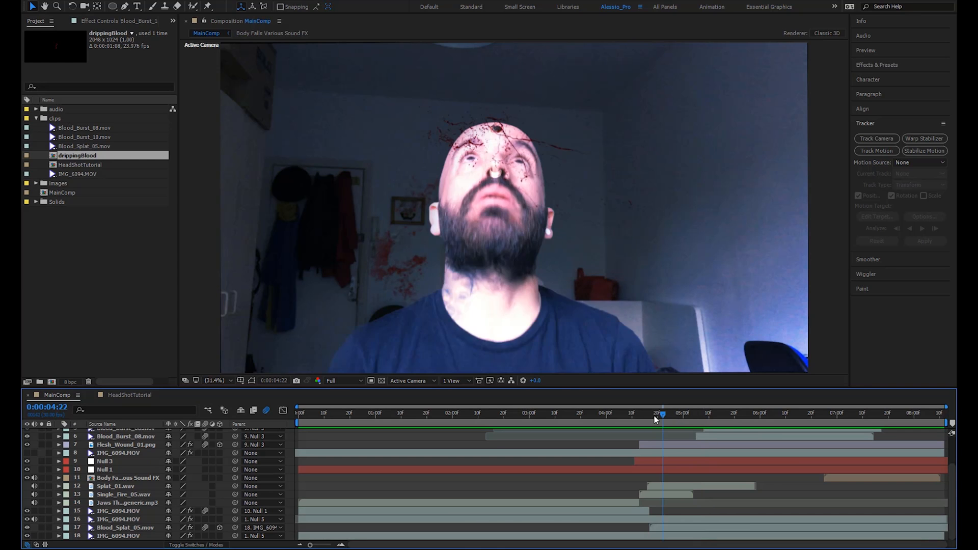
drag(661, 415, 849, 414)
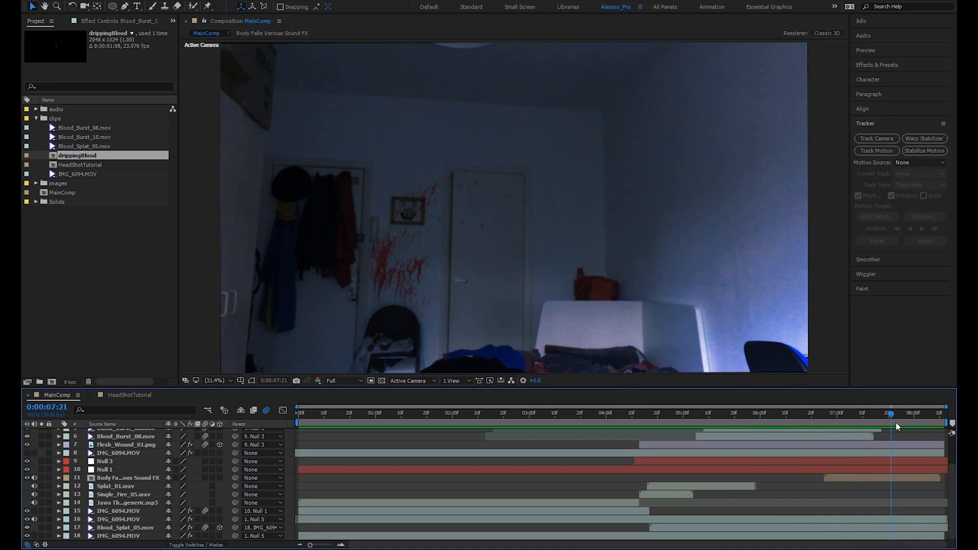
click(487, 413)
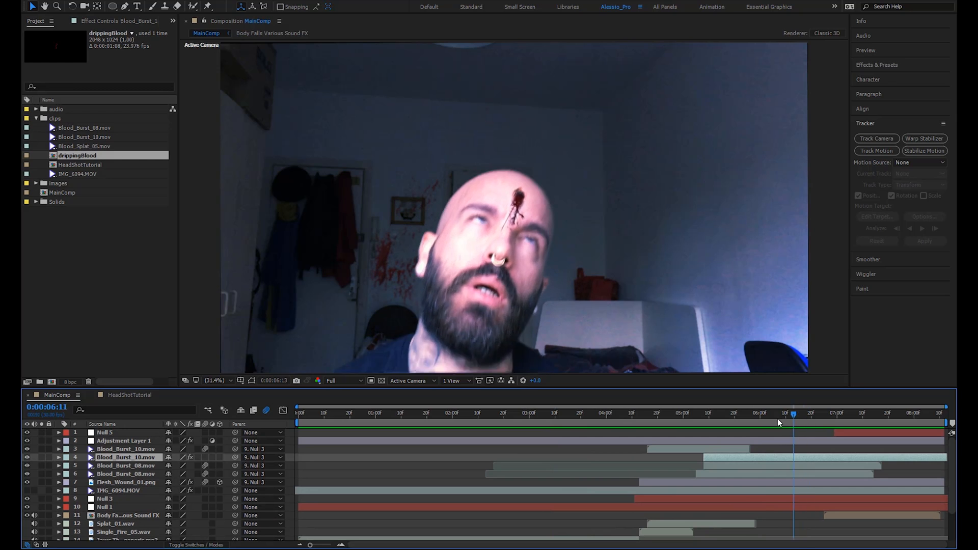
drag(794, 415, 702, 415)
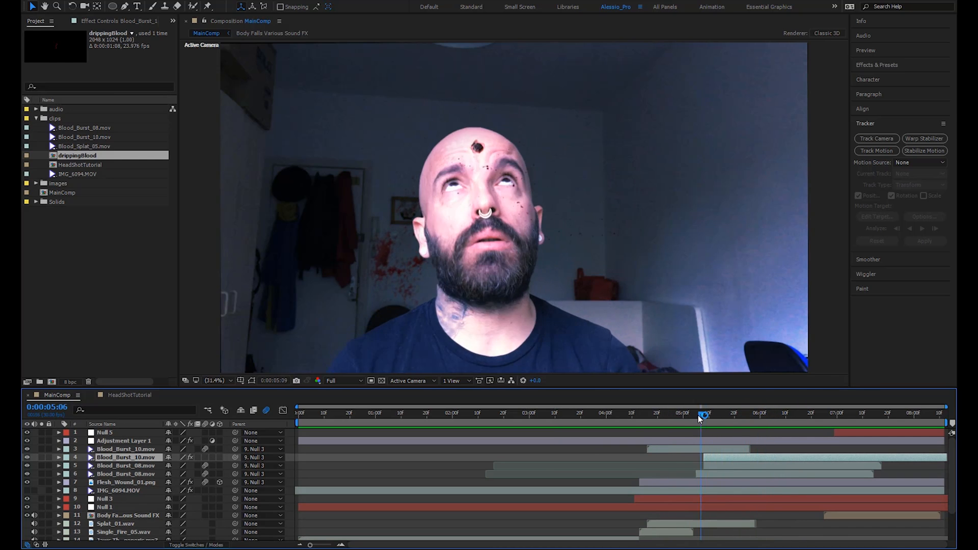